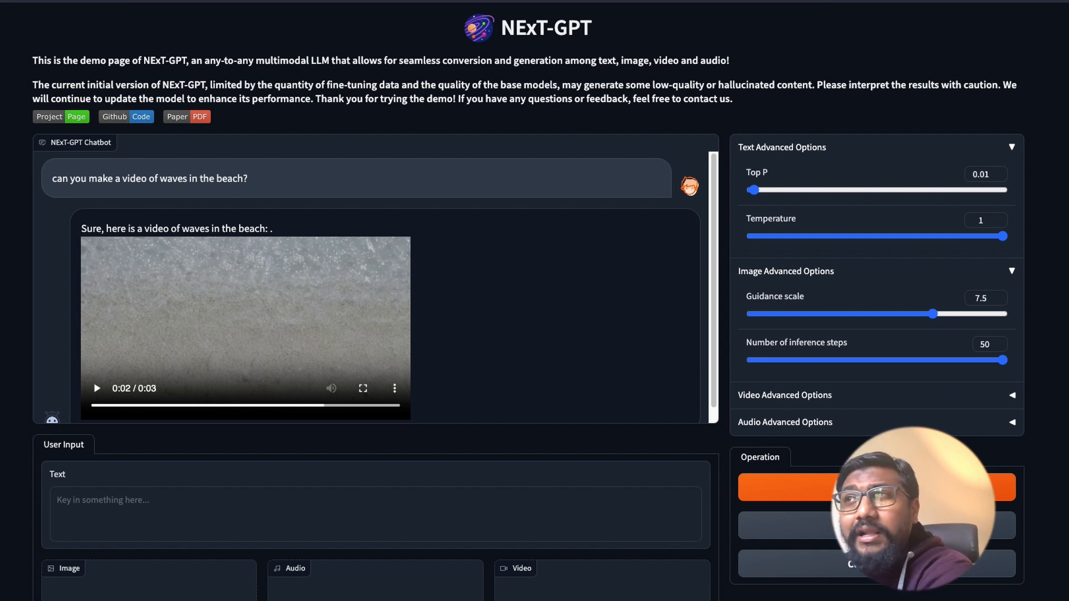
mouse_move(126, 472)
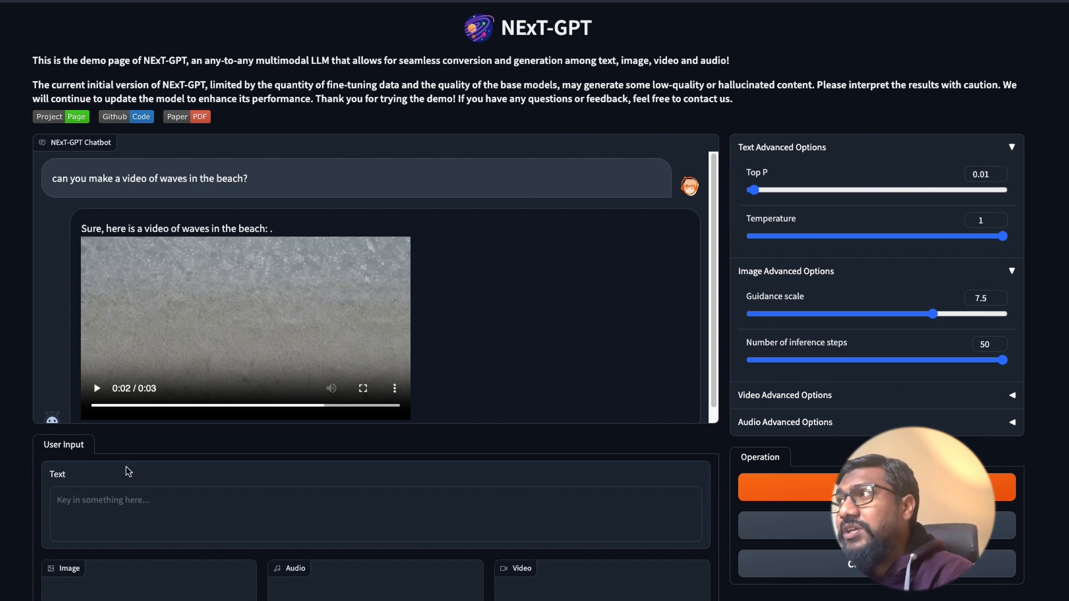
mouse_move(477, 312)
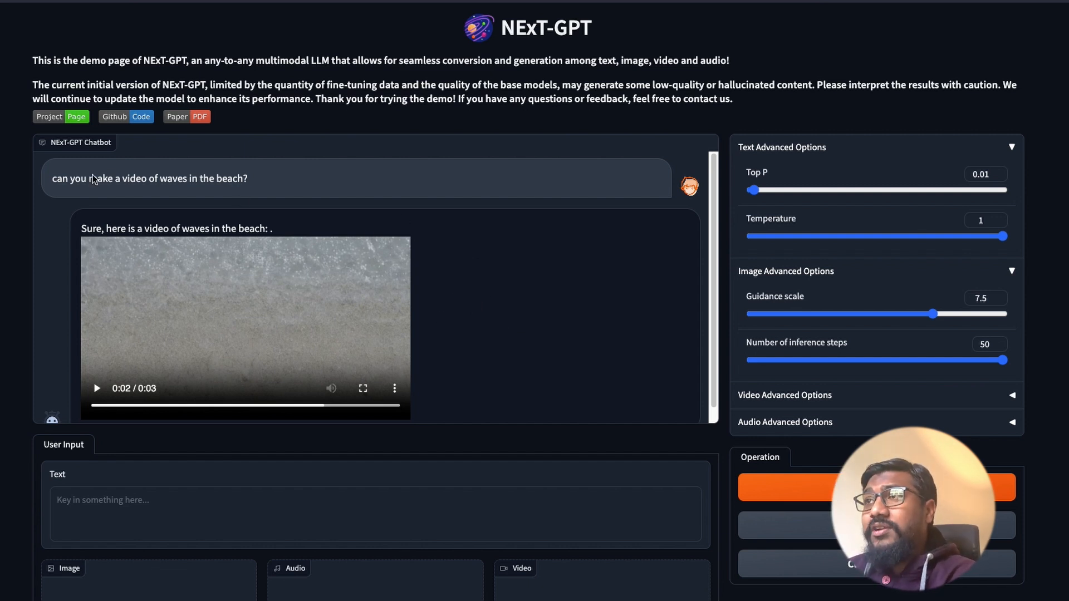
Highlight phrases in the NExT-GPT description, including the word 'text', while reading down.
drag(62, 178, 218, 178)
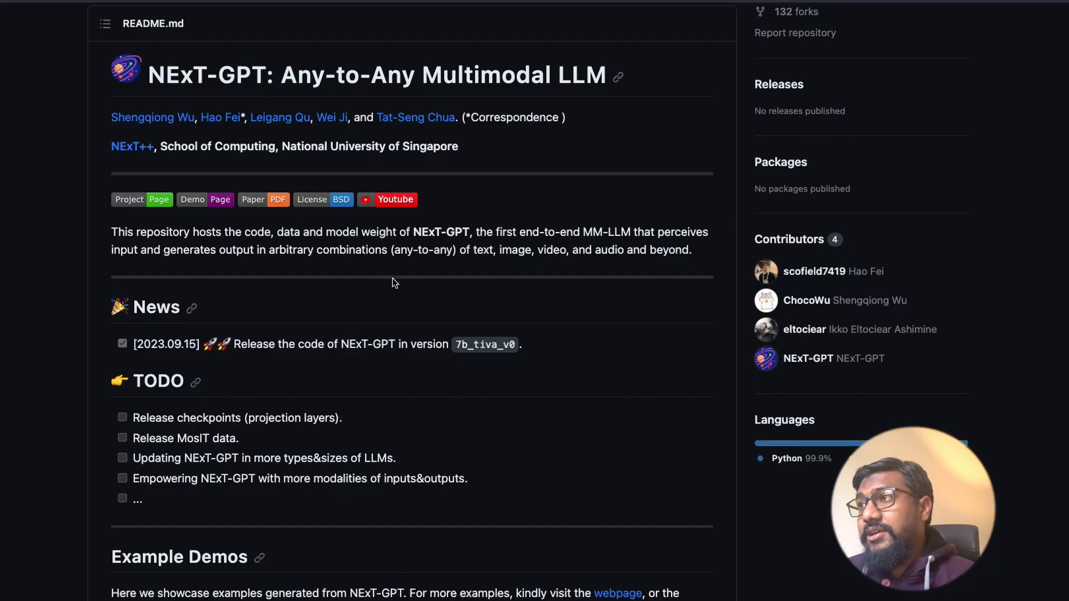
mouse_move(403, 275)
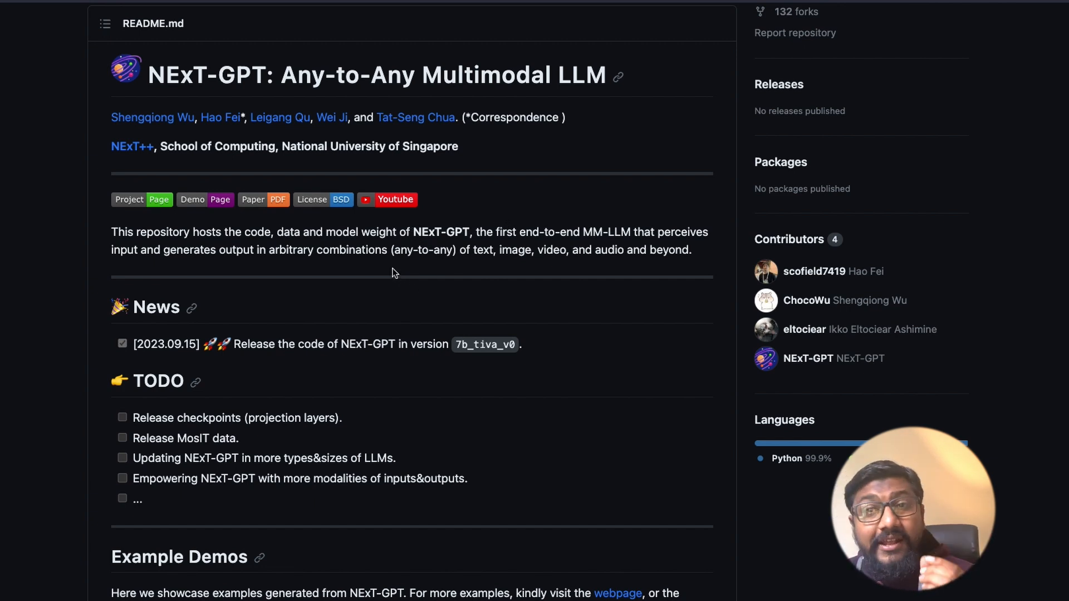
double_click(482, 250)
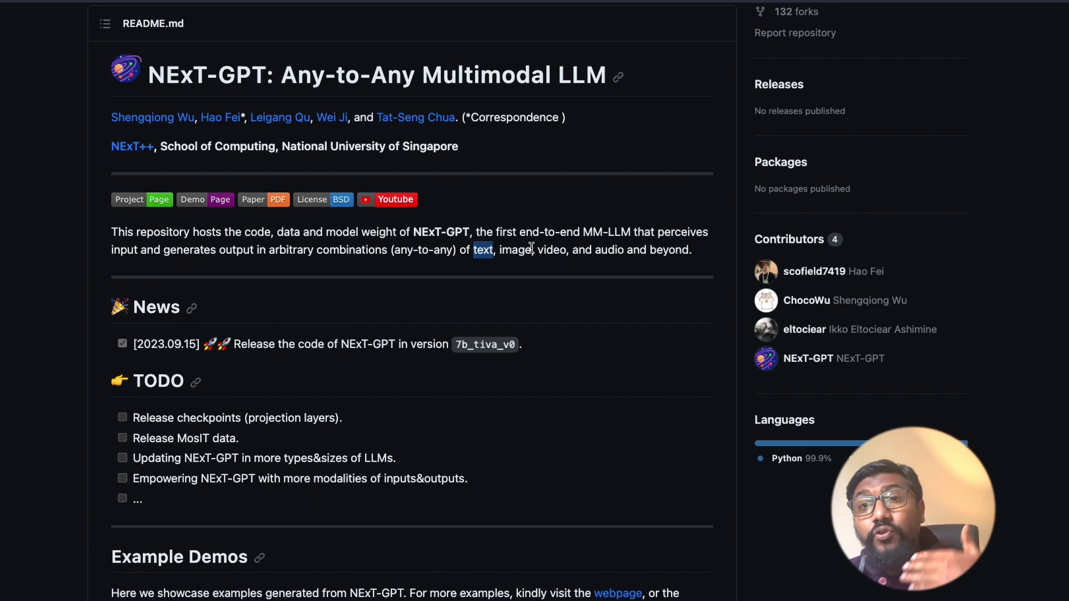
scroll(down, 3)
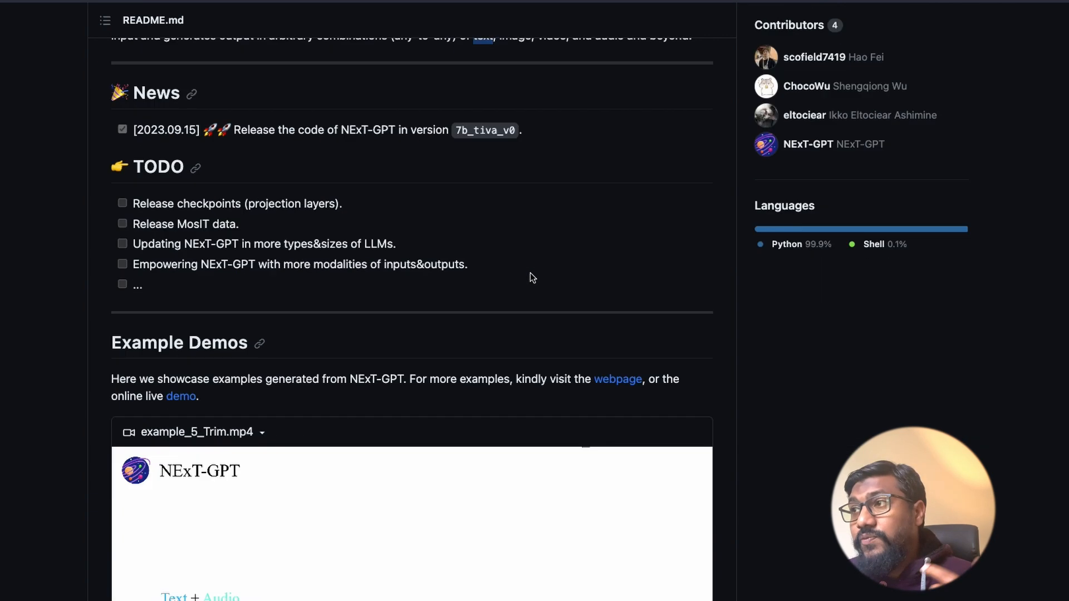
scroll(down, 3)
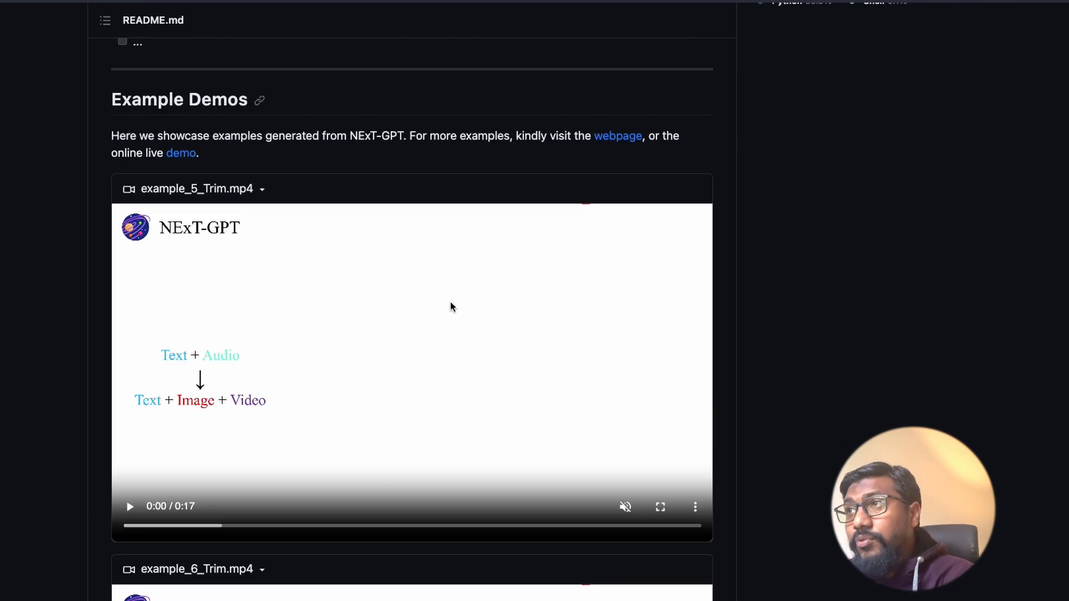
click(129, 506)
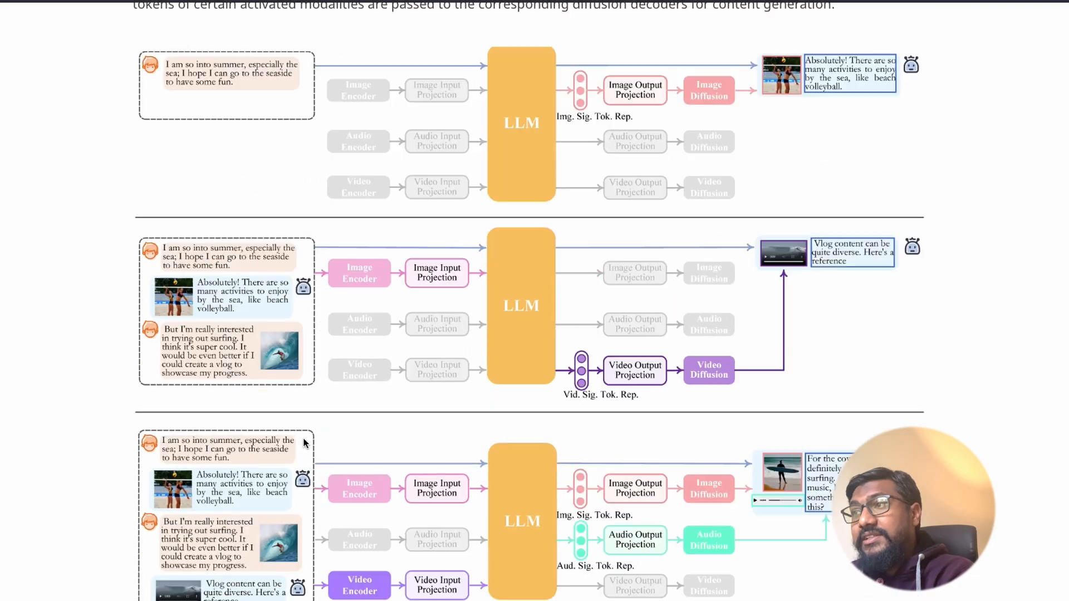
Highlight 'ImageBind' and 'linear projection layer' in the encoding stage, then clear the emphasis.
scroll(down, 3)
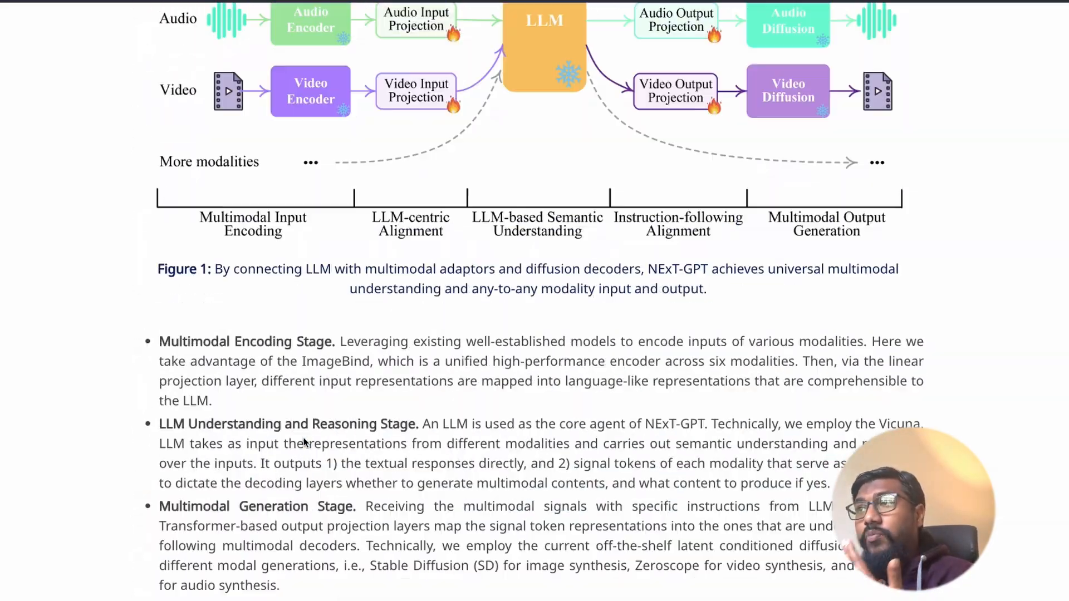
scroll(down, 3)
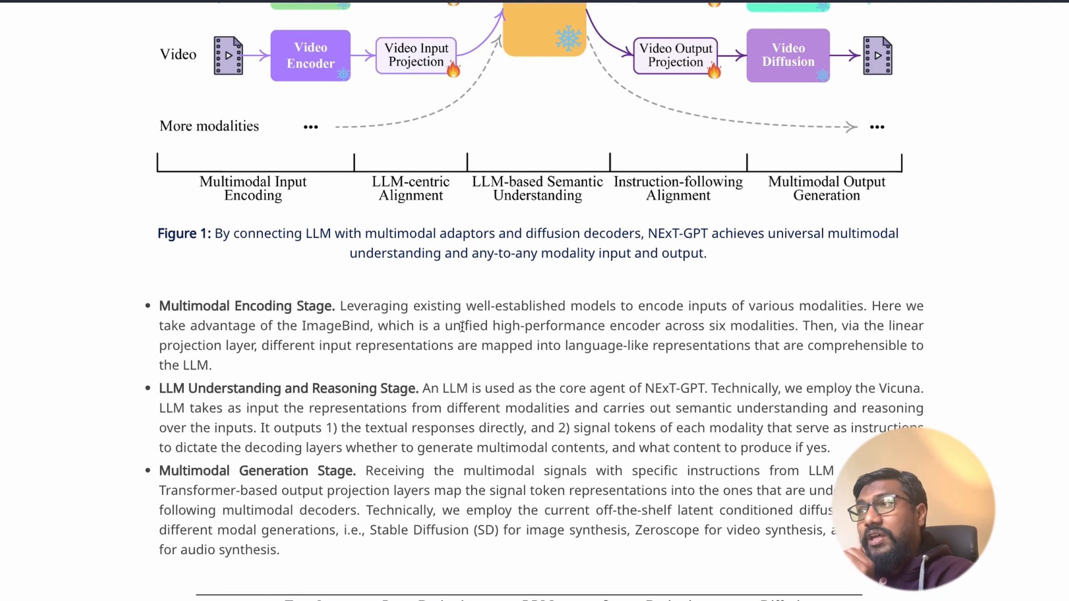
mouse_move(789, 312)
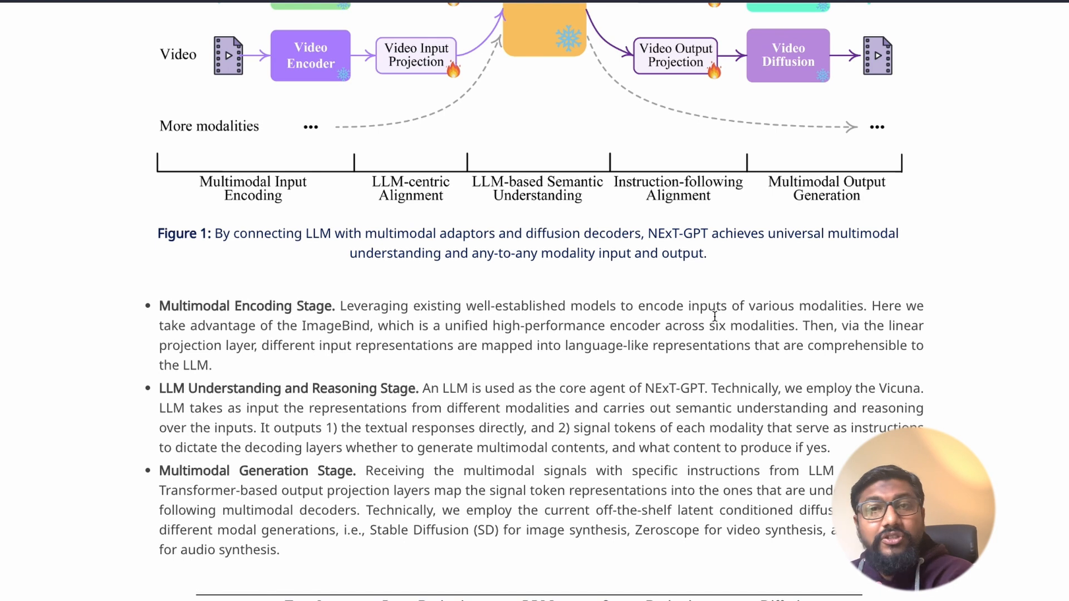
double_click(334, 325)
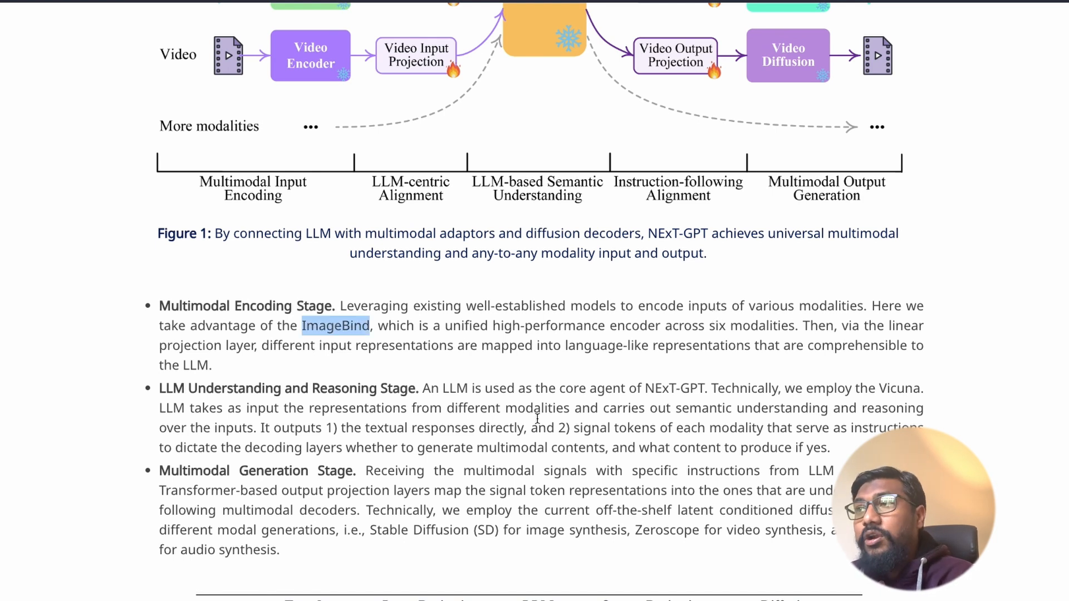
mouse_move(585, 408)
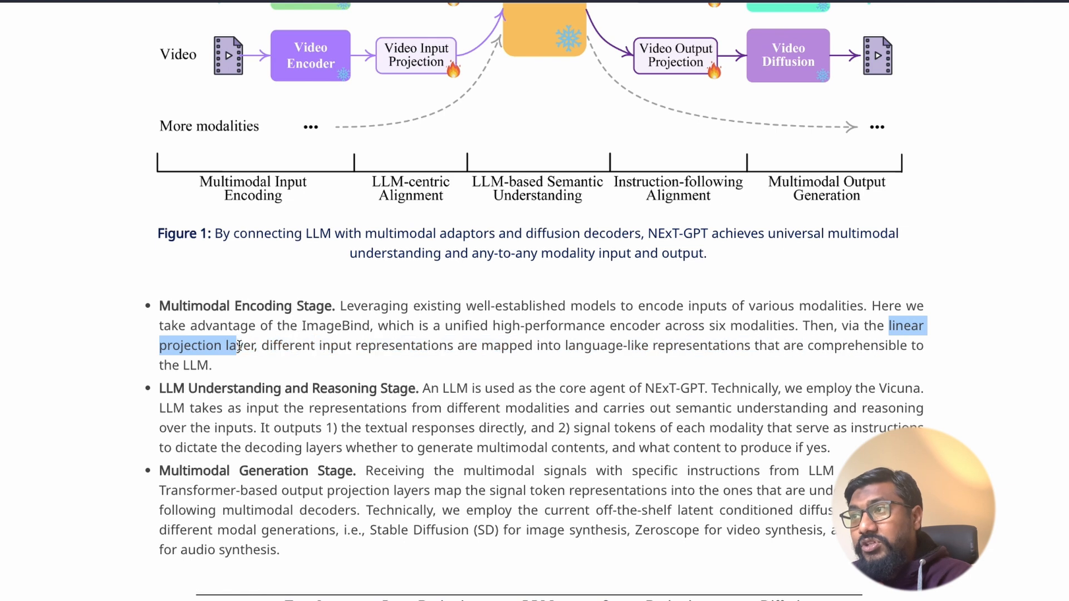
drag(239, 345, 456, 345)
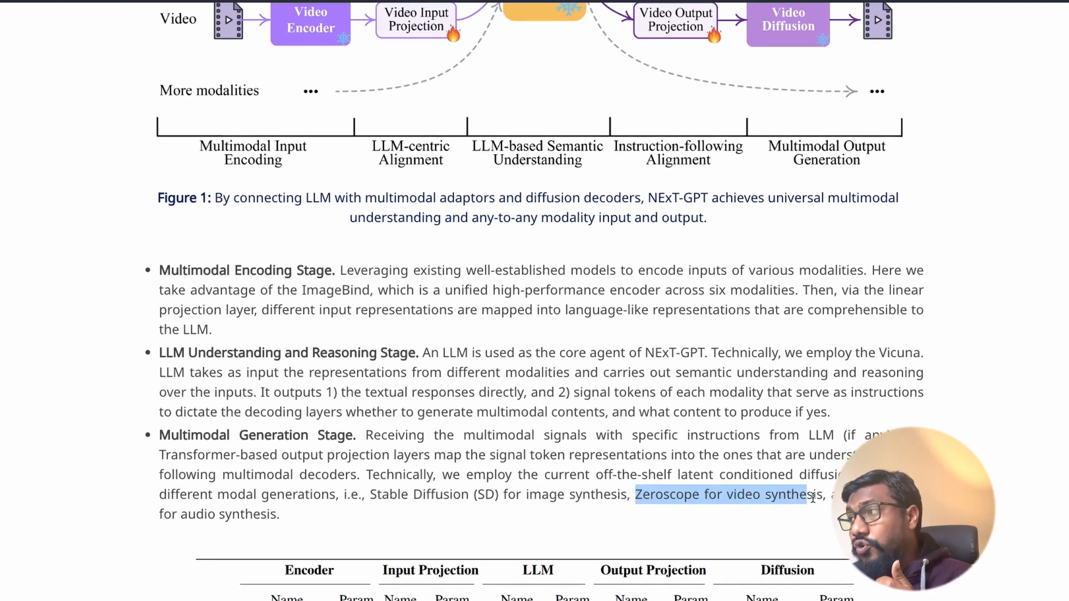
click(716, 494)
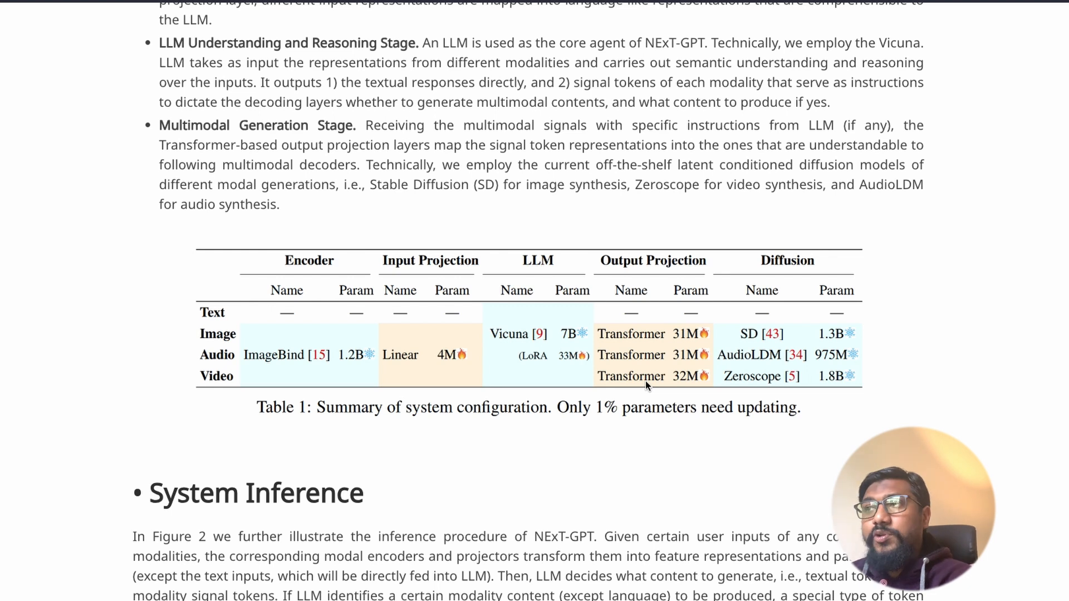
mouse_move(333, 361)
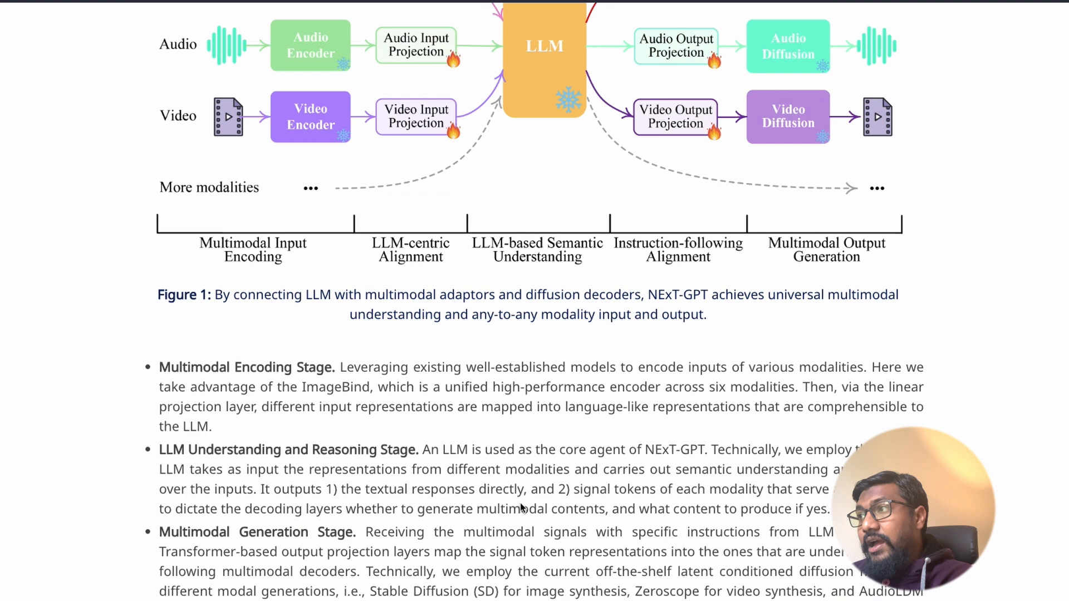
Scroll the README past Brief Introduction down to the 2. Environment Preparation setup commands.
scroll(down, 3)
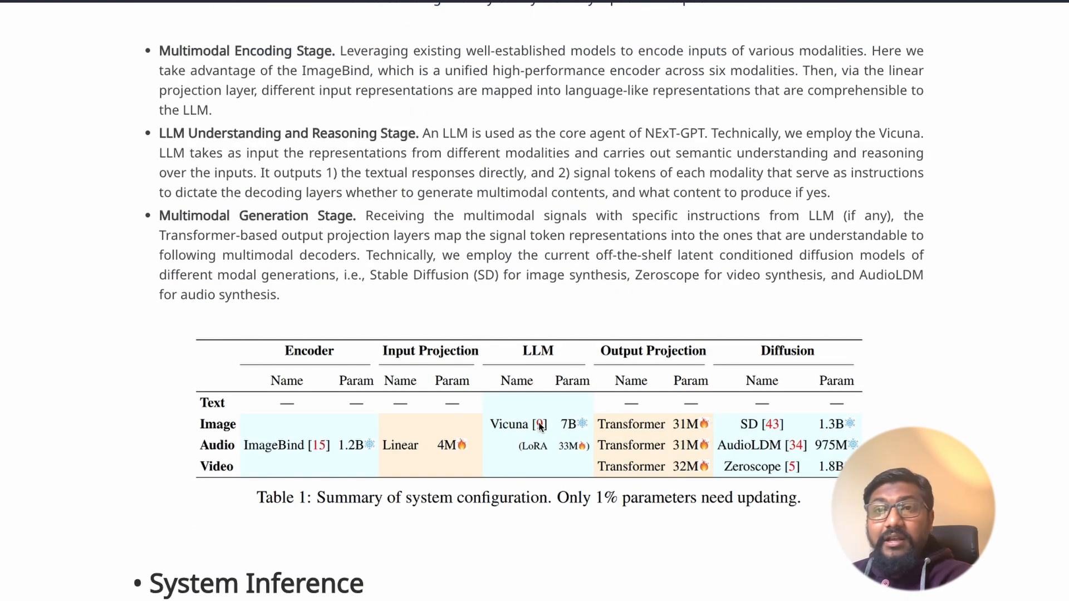
mouse_move(755, 403)
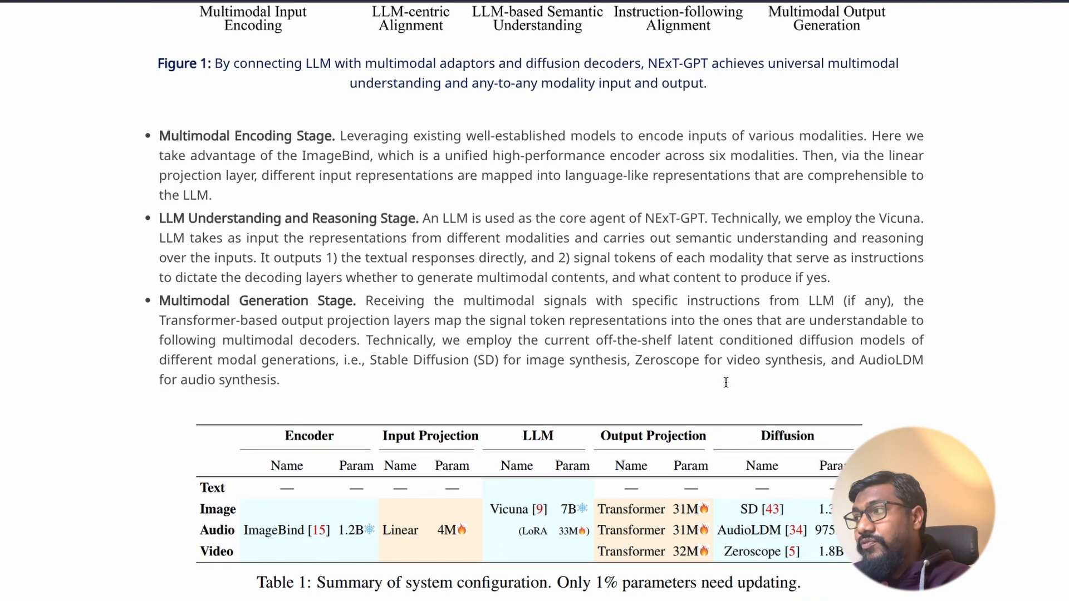
scroll(down, 3)
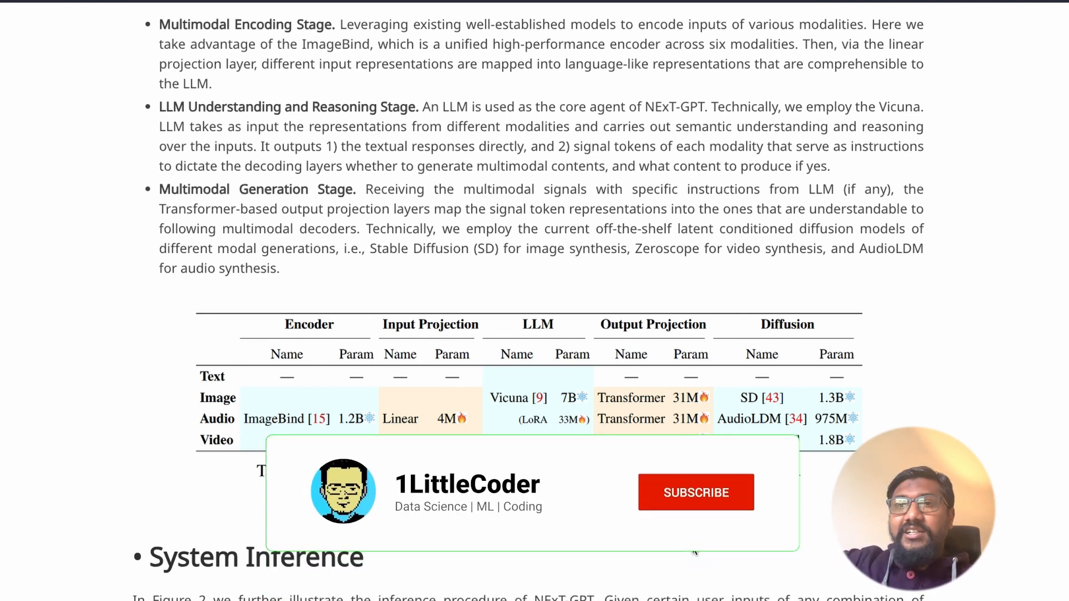
click(695, 491)
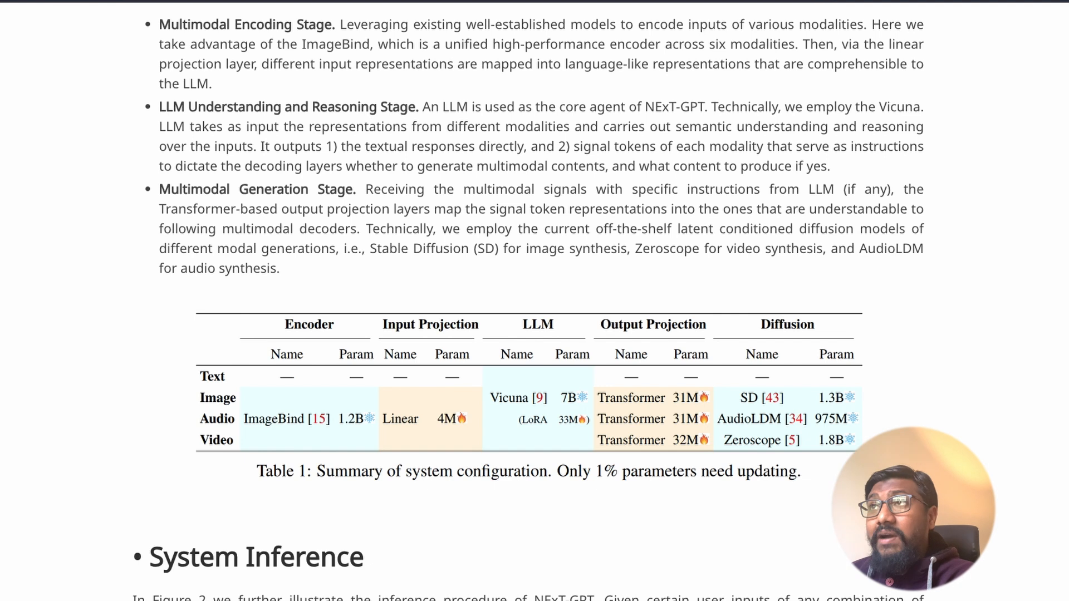
scroll(down, 3)
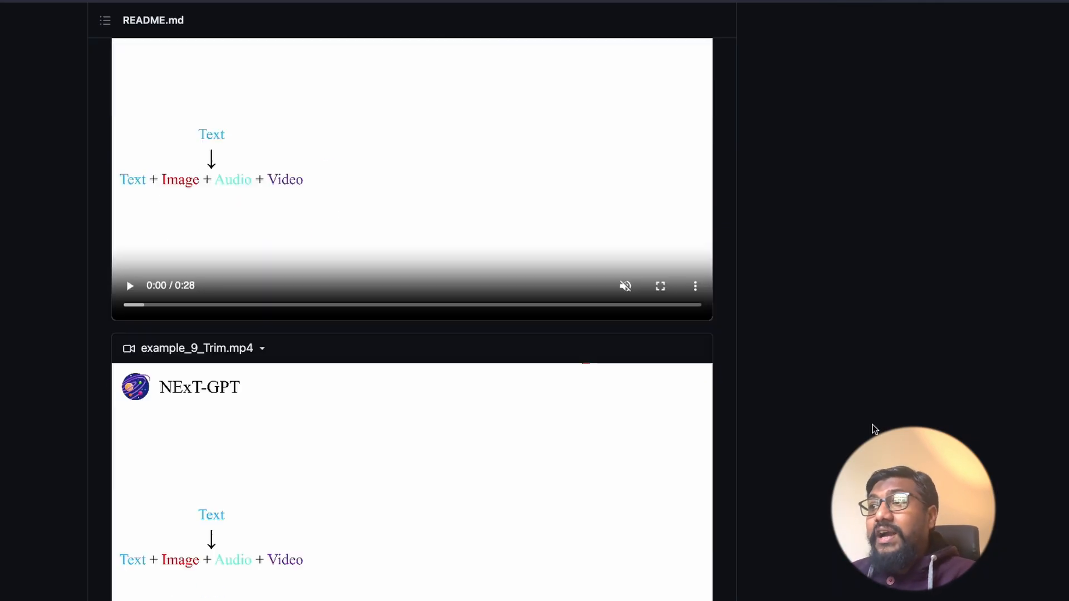
scroll(down, 3)
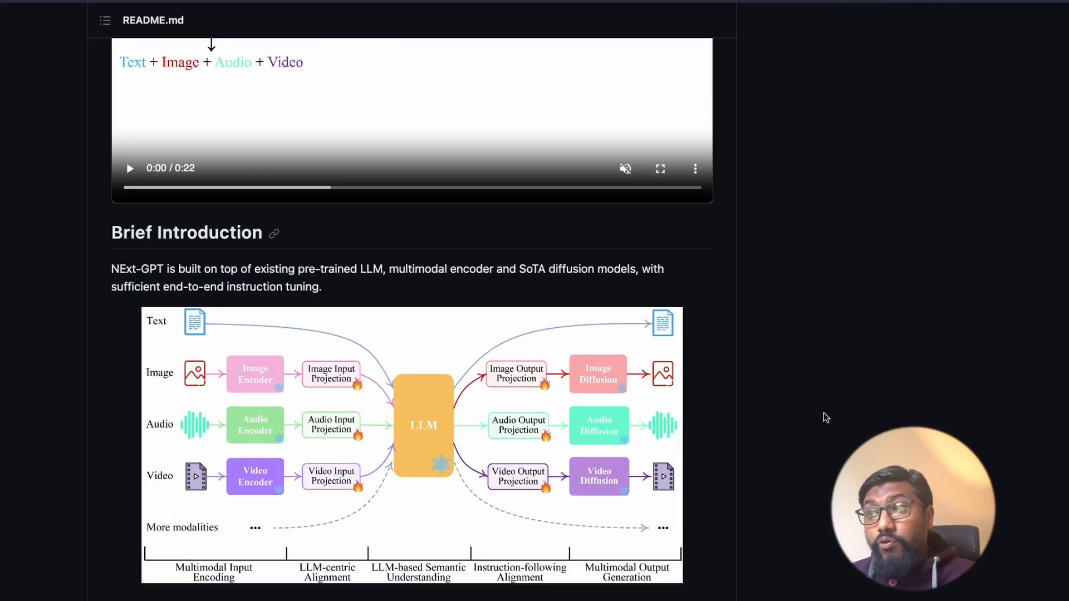
scroll(down, 3)
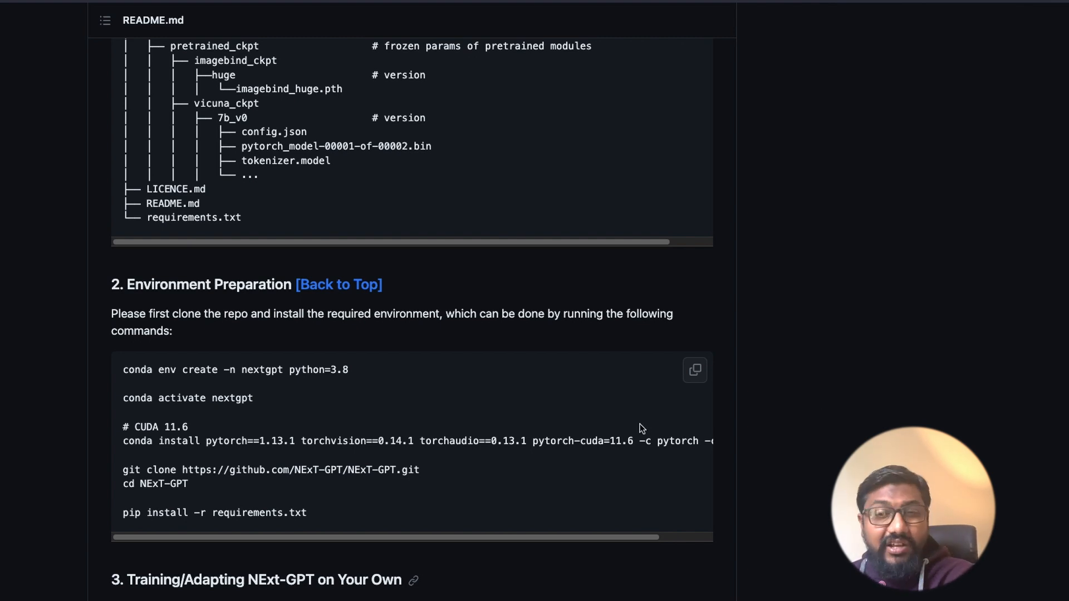
scroll(down, 3)
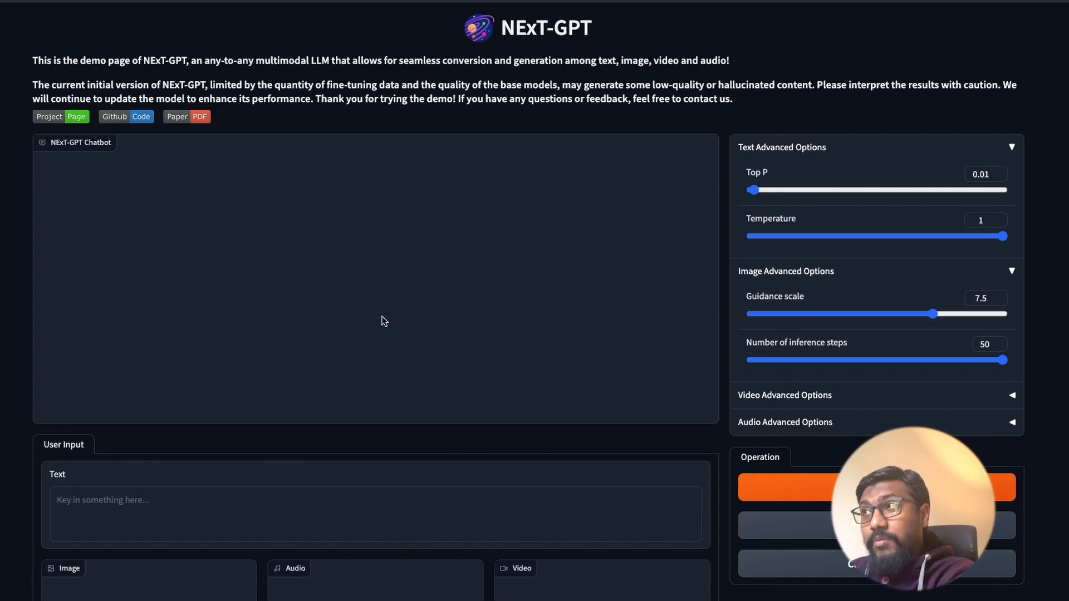
mouse_move(382, 324)
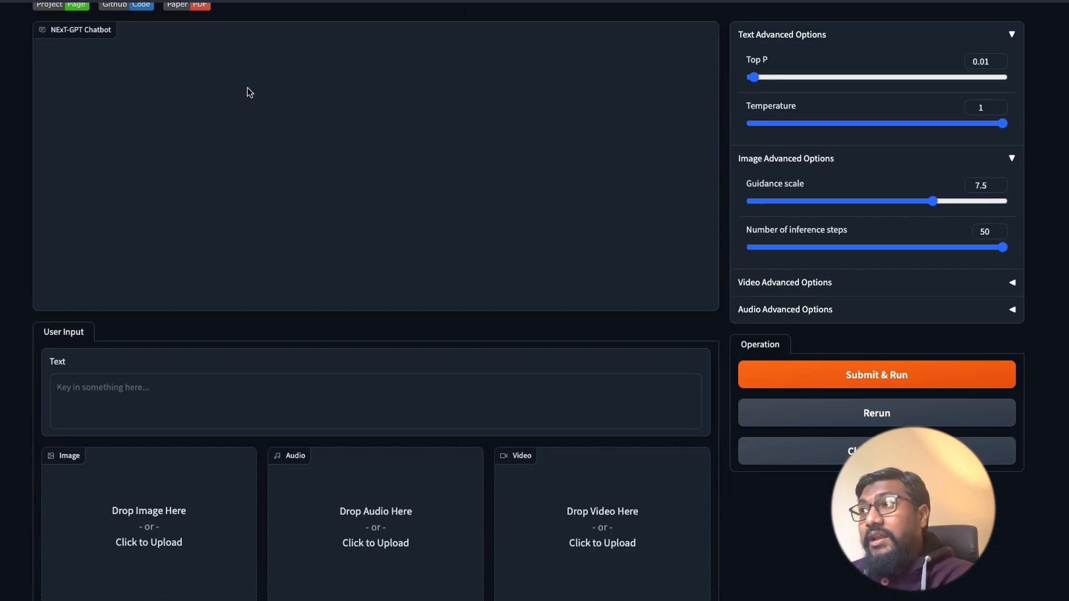
Attach the Lego city image and submit 'Describe this image?' to the chatbot.
click(148, 542)
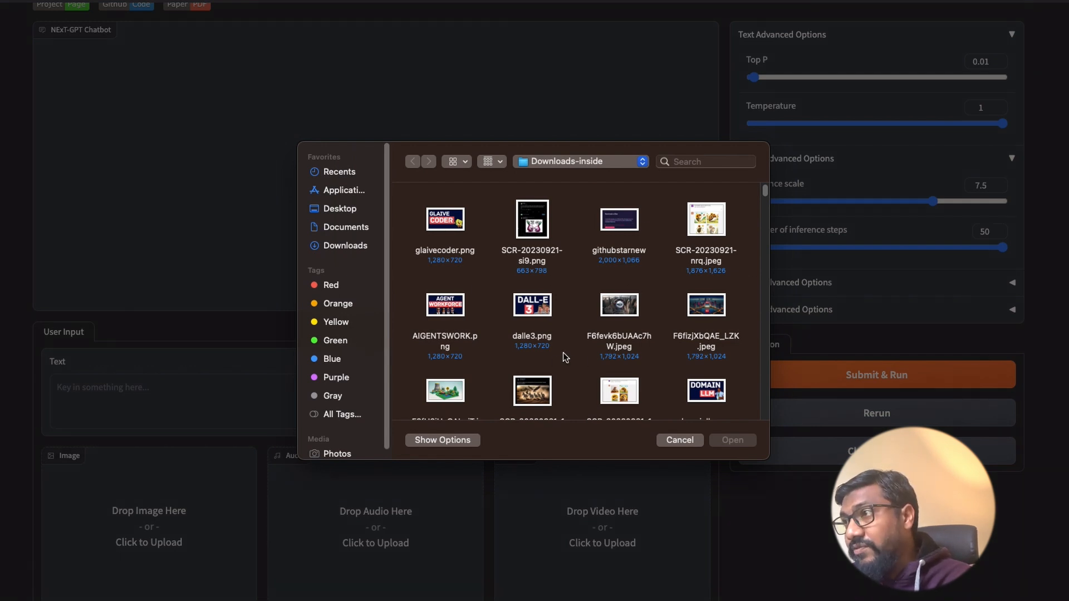
scroll(down, 3)
text(Can you make a poem)
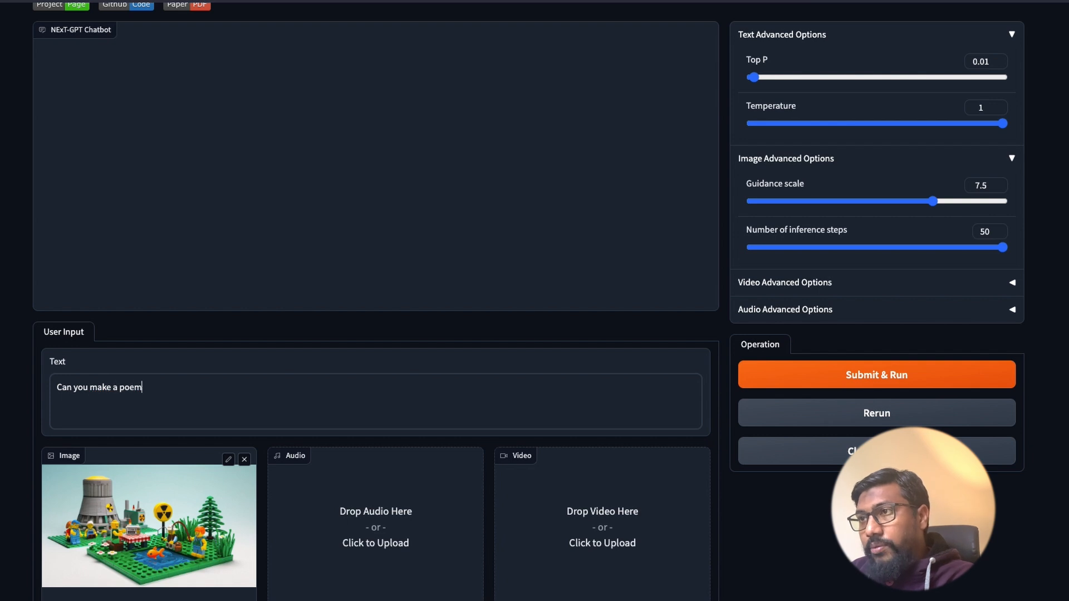
text(about this image)
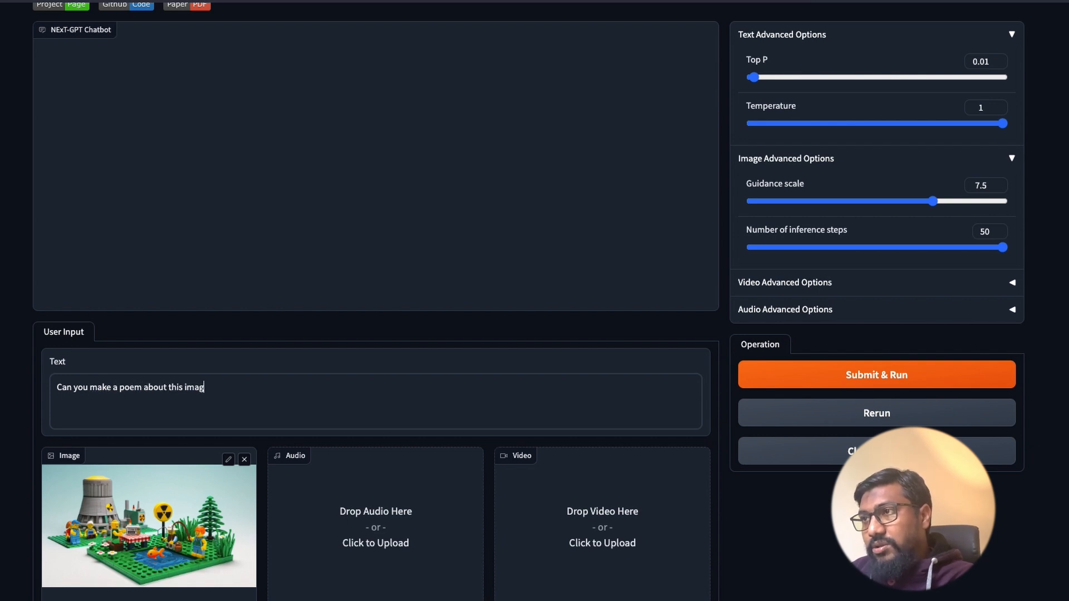
text(Describe this image?)
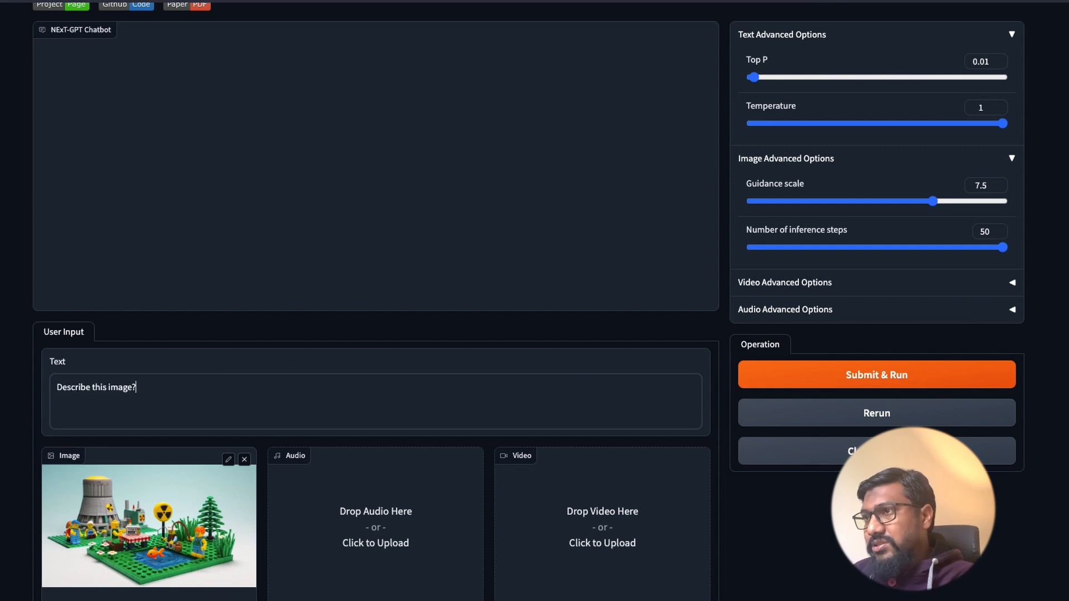
click(875, 374)
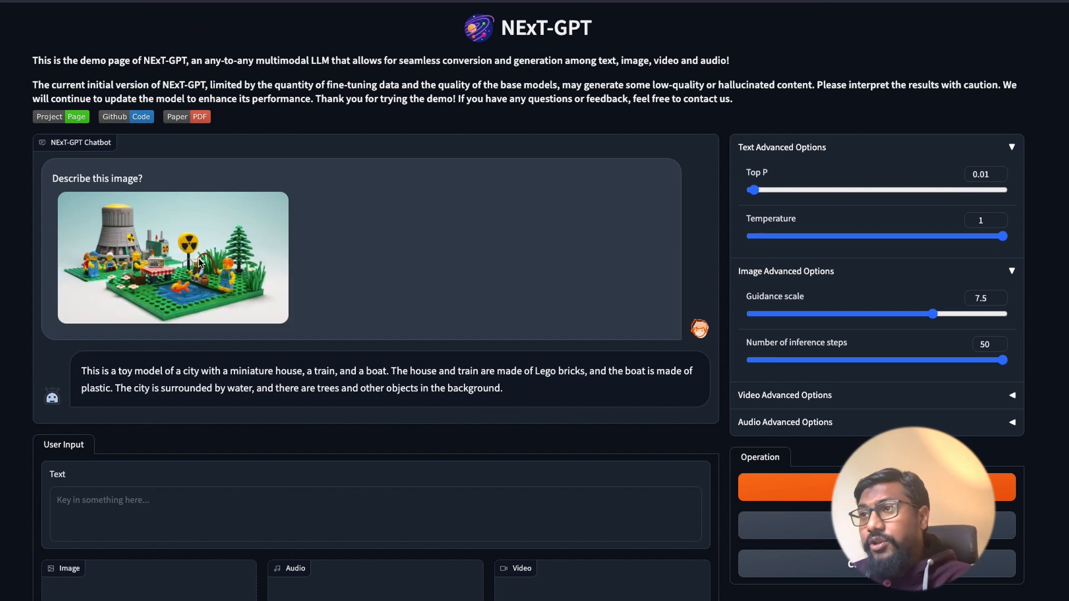
drag(121, 371, 310, 371)
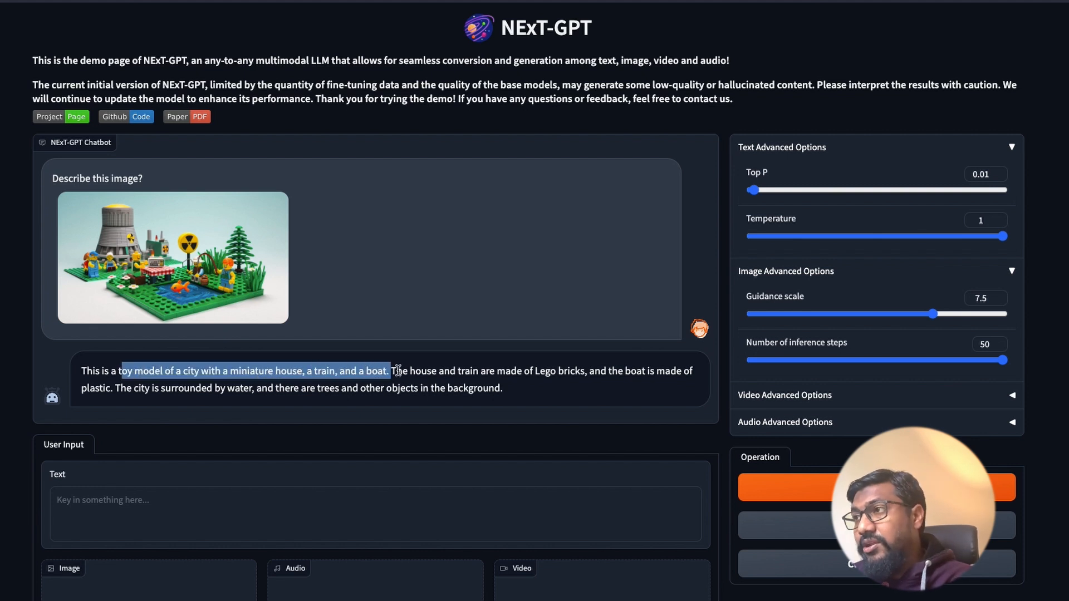
drag(390, 371, 602, 370)
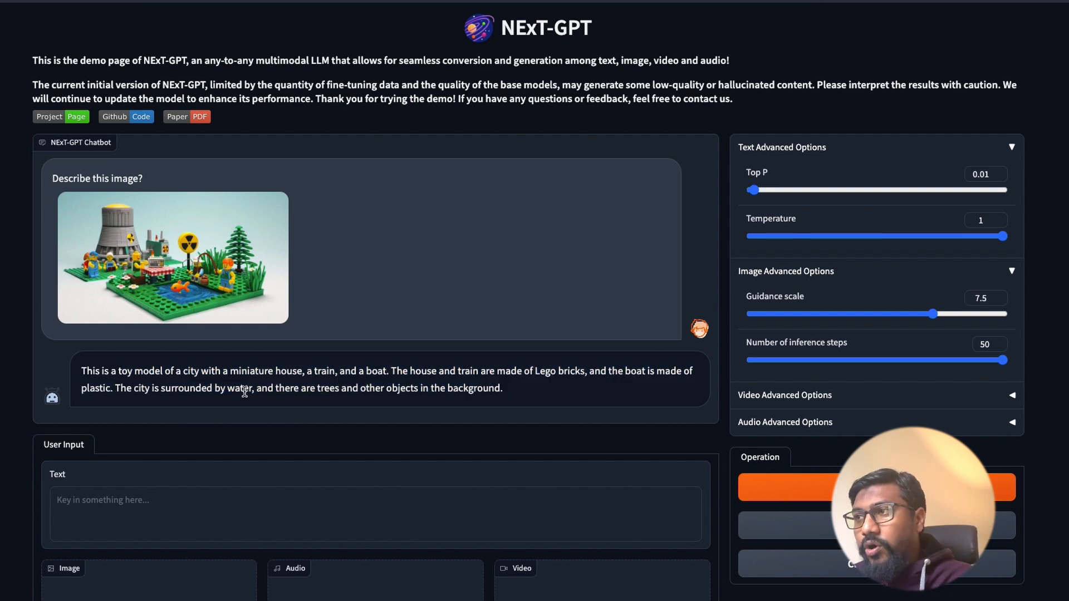
drag(340, 388, 503, 388)
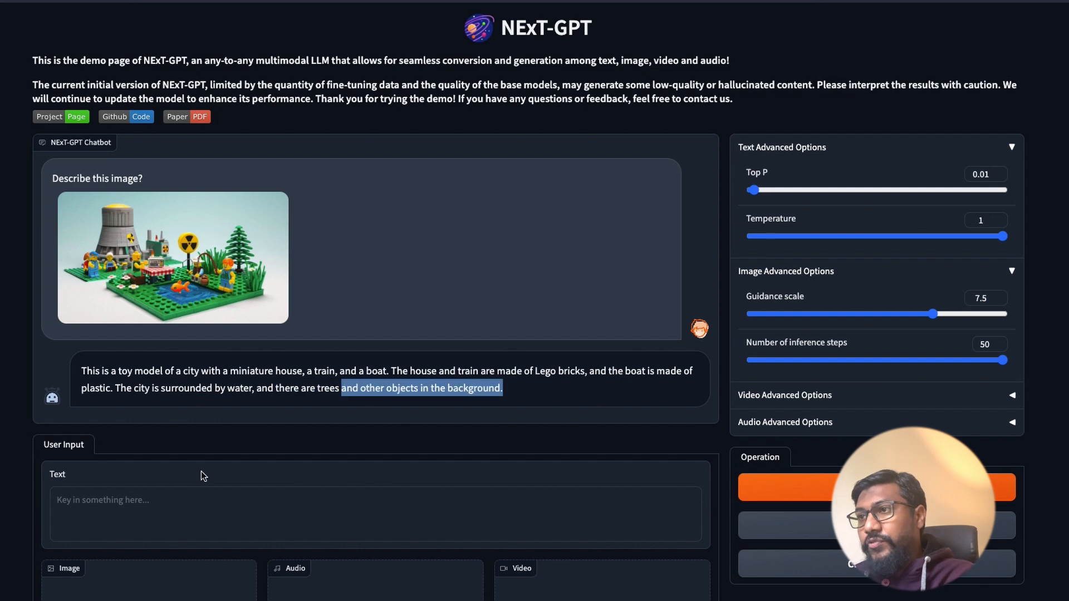
Submit 'Can you generate an audio for a youtube intro?' and play the returned 9-second clip.
text(Can you generate)
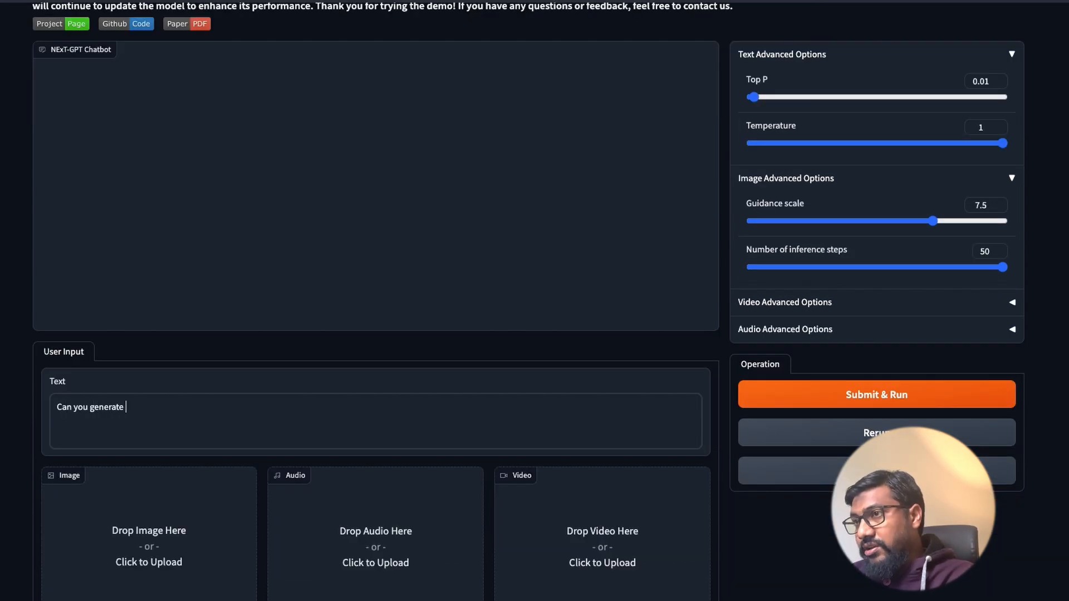
text(an audio for a youtube intro?)
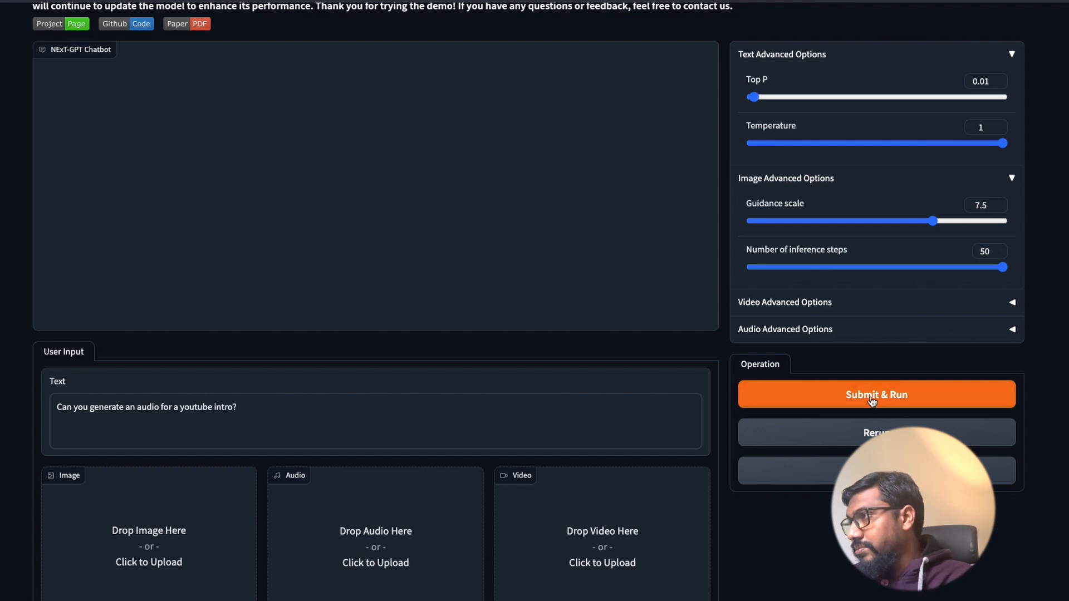
click(877, 394)
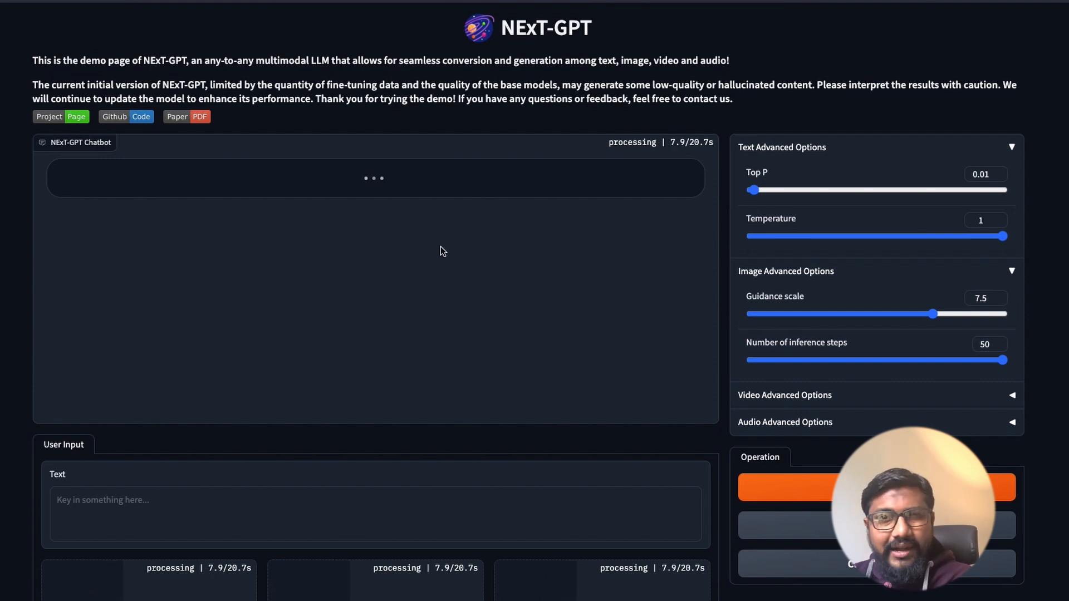
mouse_move(458, 169)
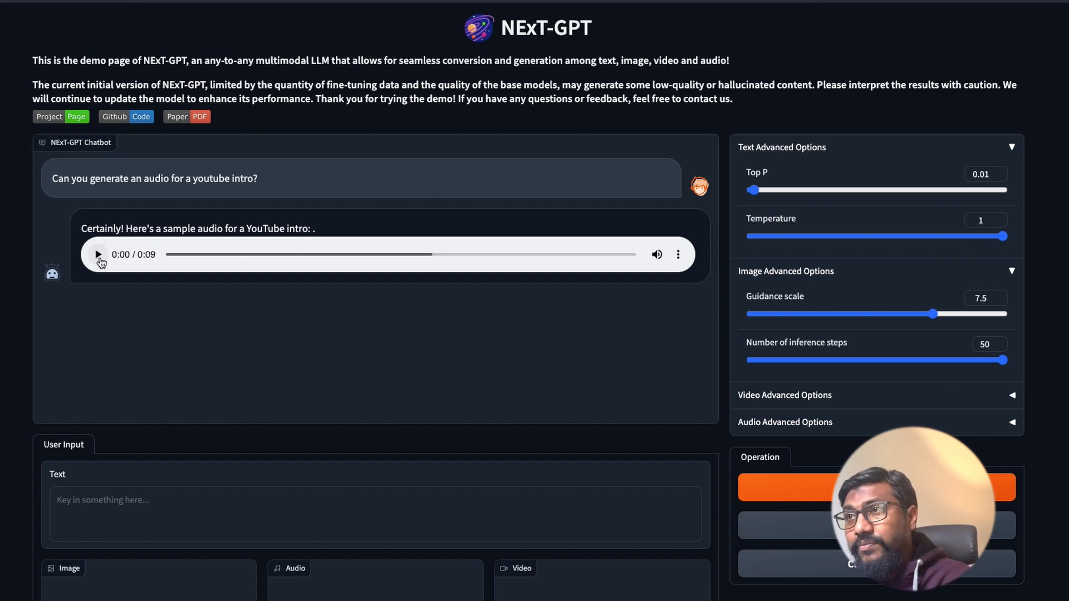
click(98, 254)
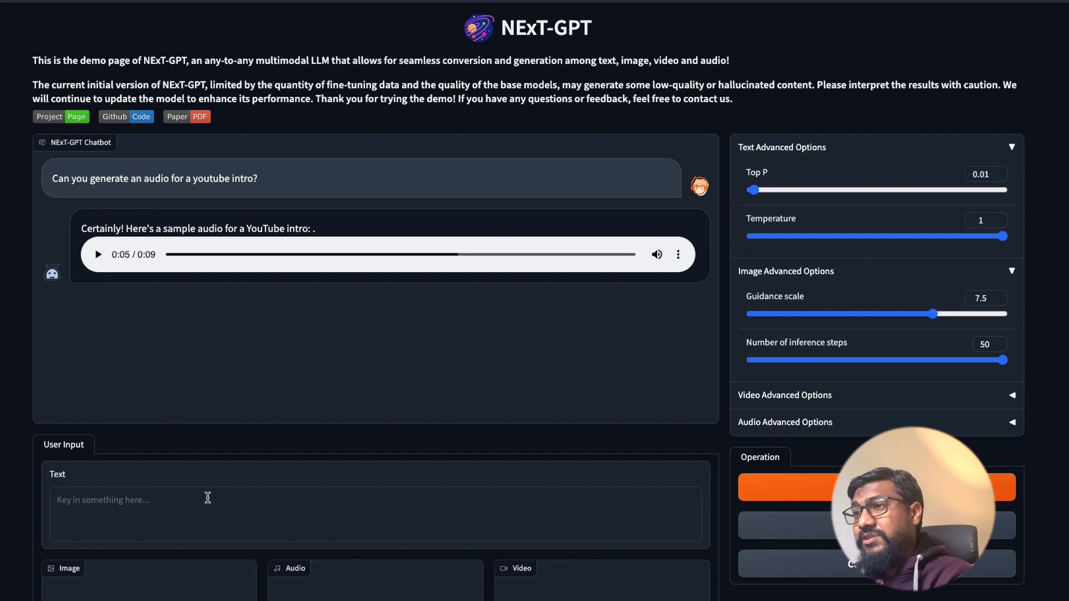
Submit 'PLease generate an audio based on this image' with the neon city image attached.
scroll(down, 3)
text(Cany ou)
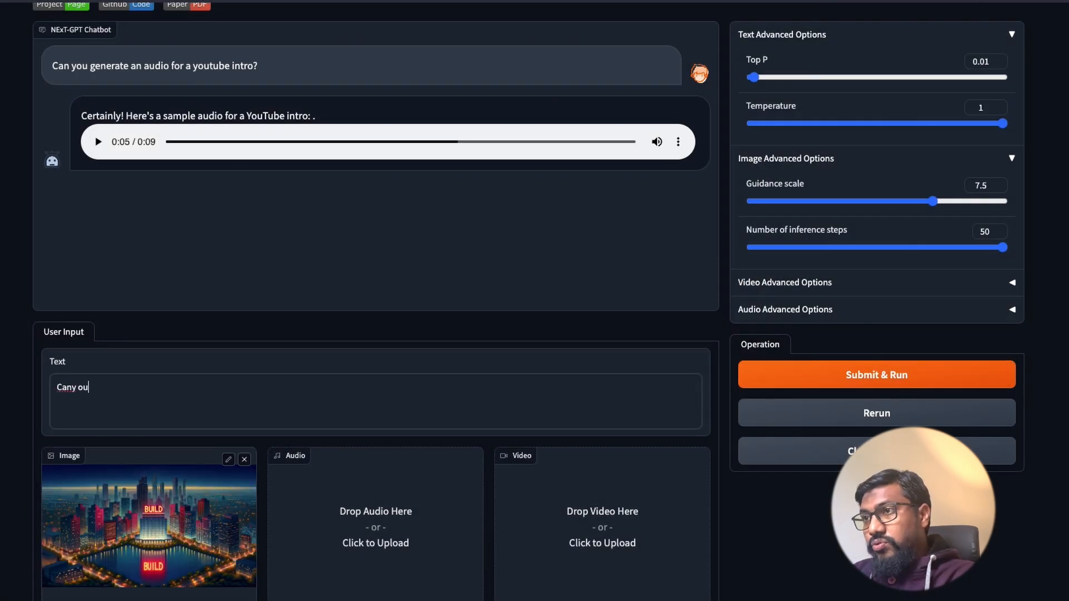
key(Backspace)
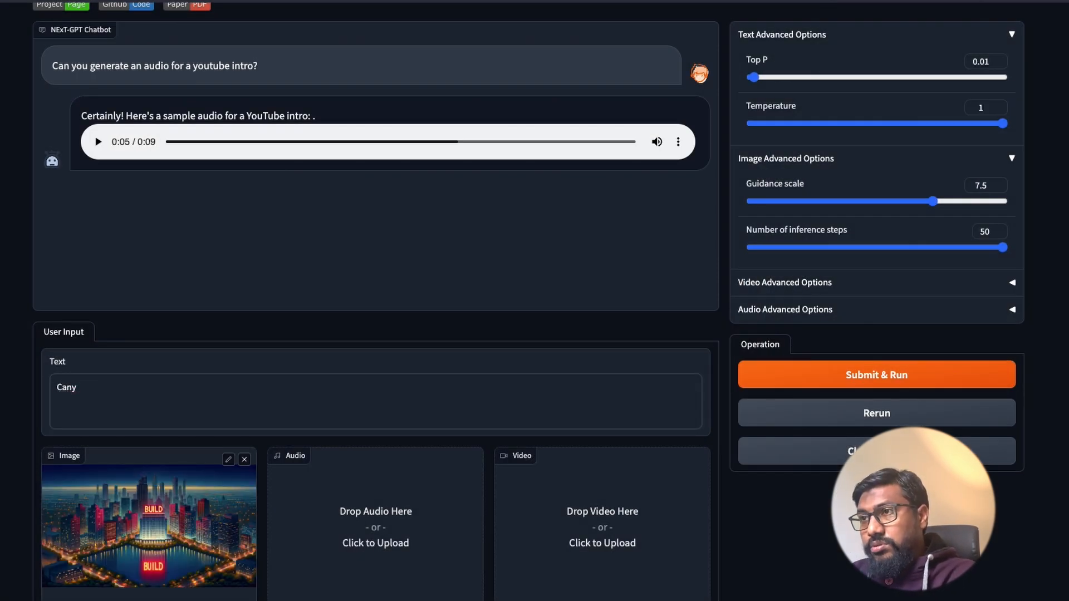
text(Can you generate an udio based on this image?)
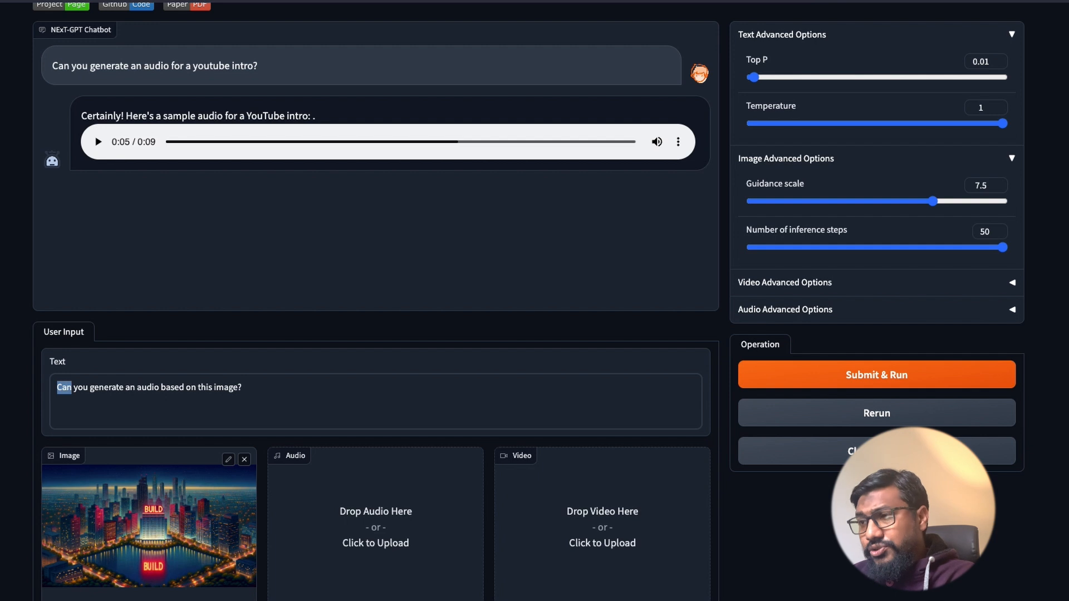
text(PLease)
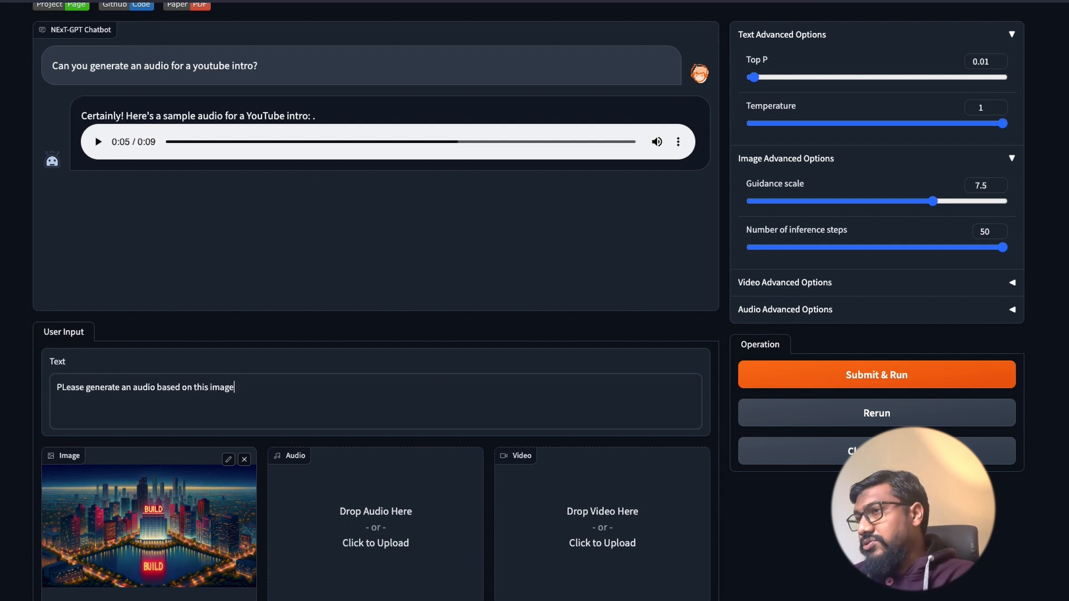
click(876, 374)
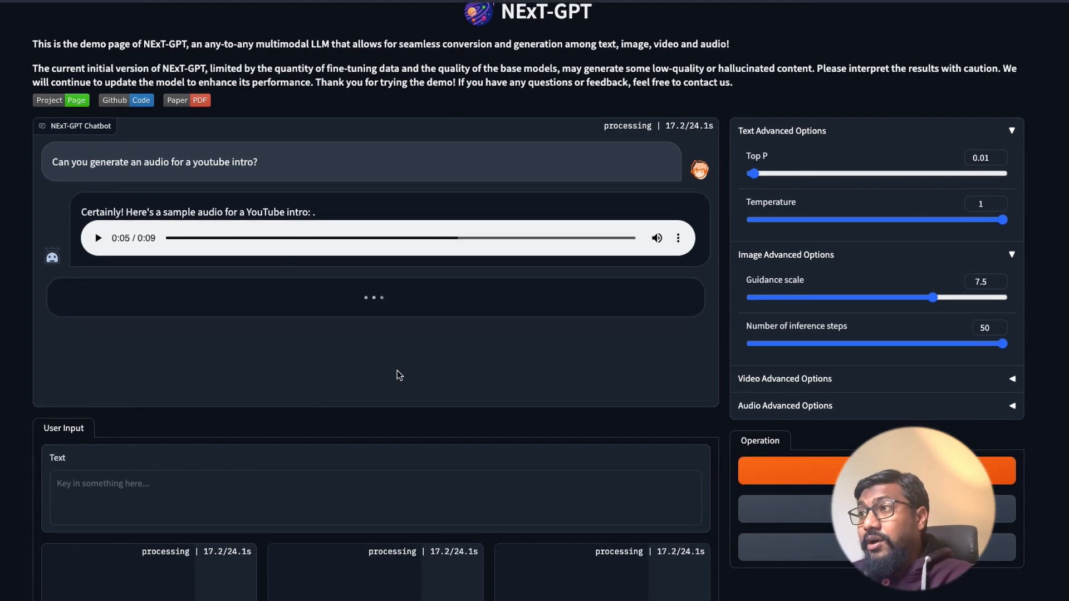
Scroll to the new reply and play the 9-second audio generated from the city image.
scroll(down, 3)
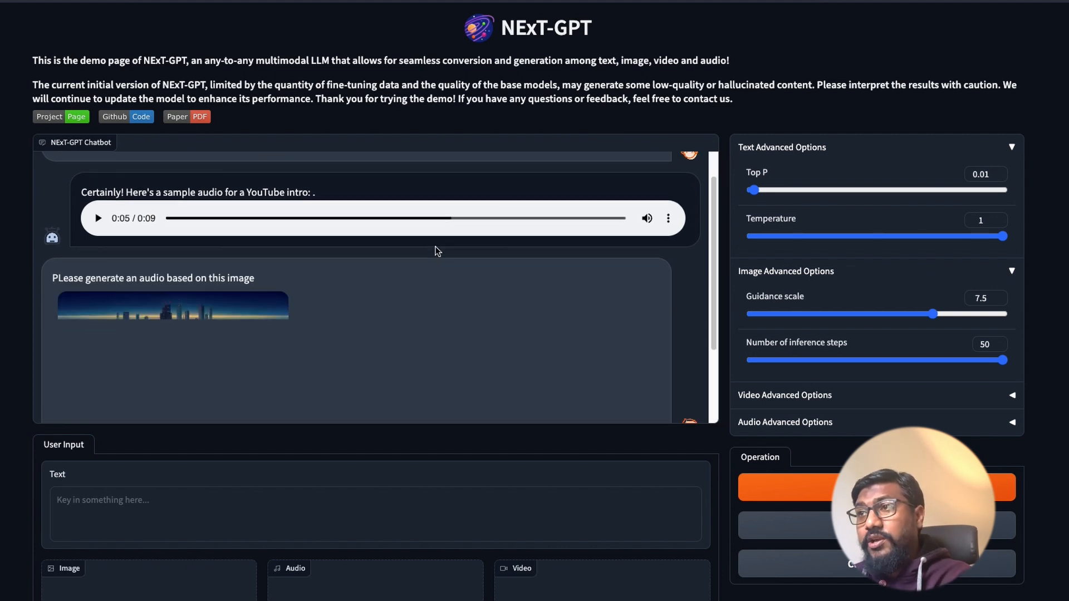
scroll(down, 3)
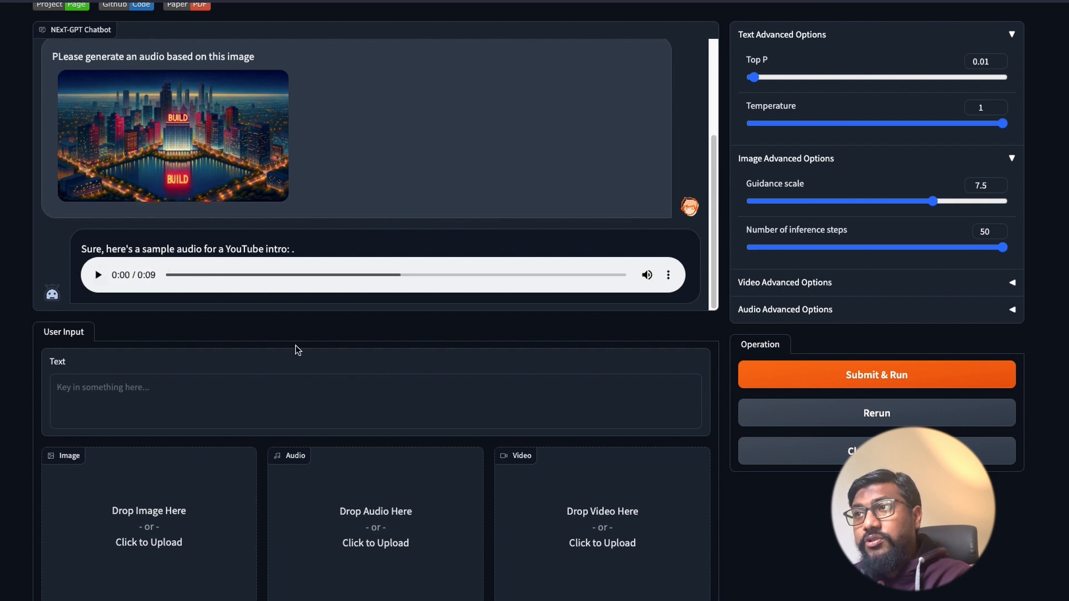
click(98, 275)
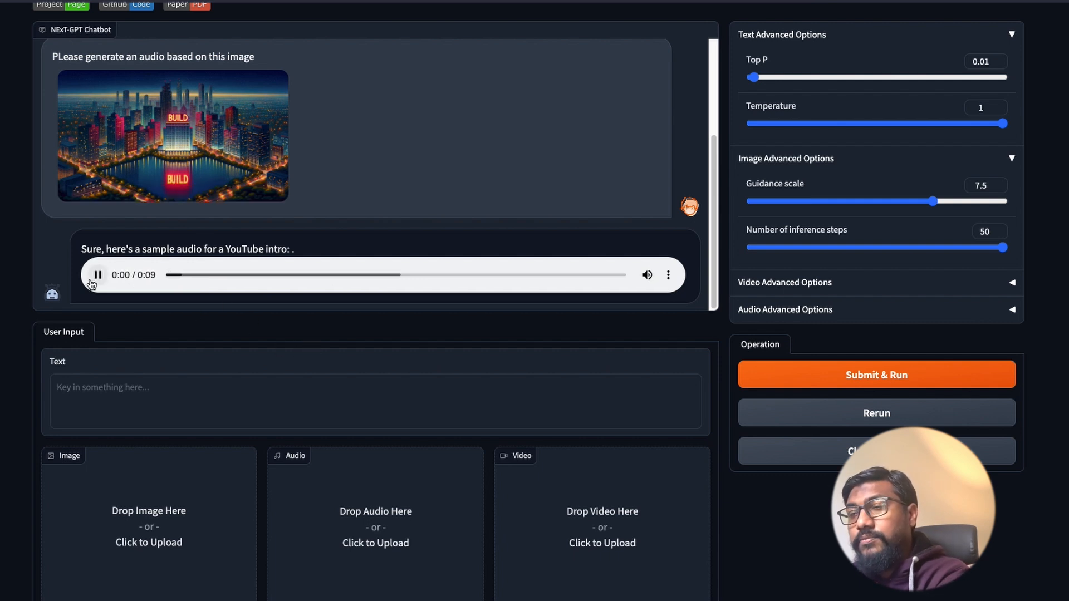
click(98, 275)
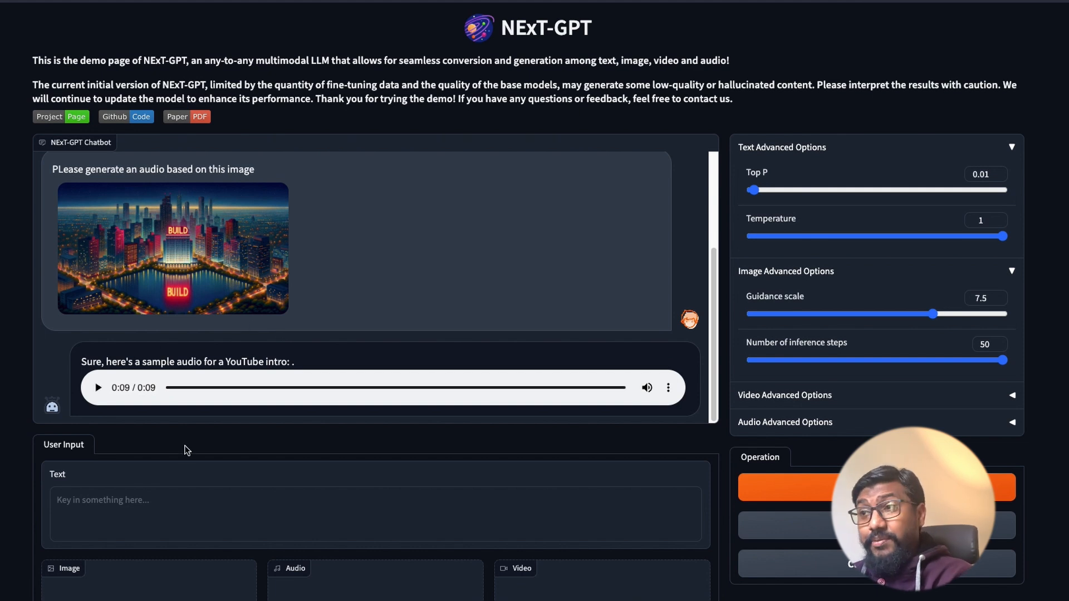
Write 'Please generate a video based on this image?' and start choosing the image to attach.
click(155, 509)
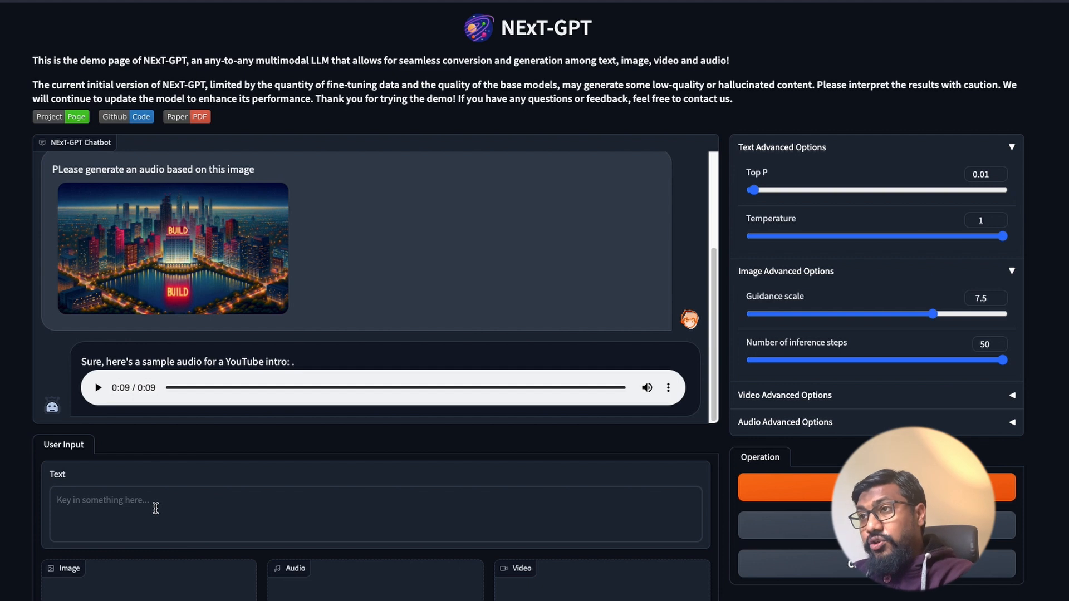
text(Can you generate)
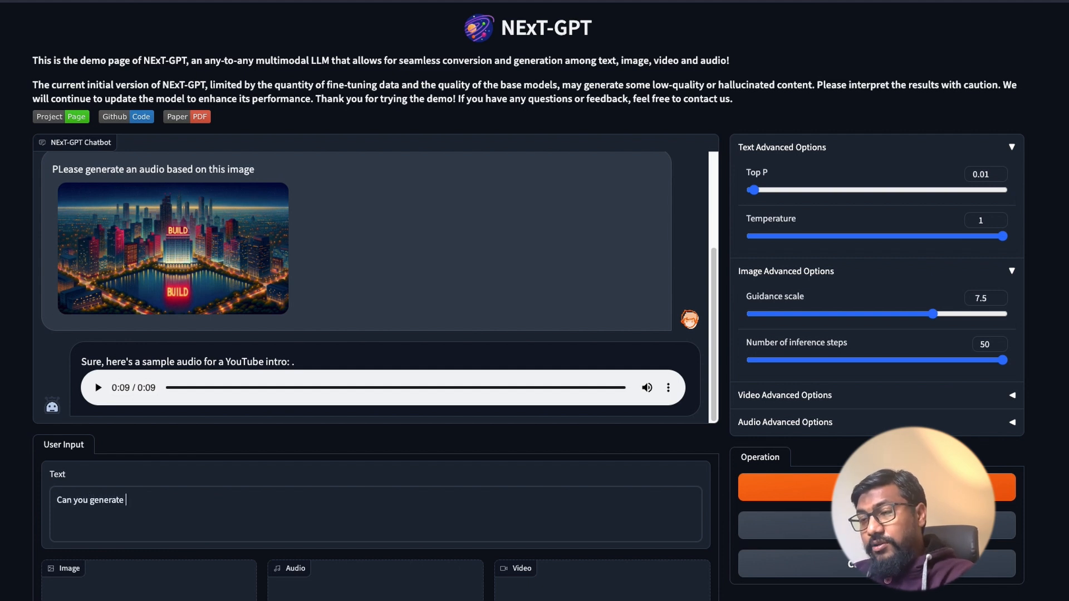
text(Please generate a)
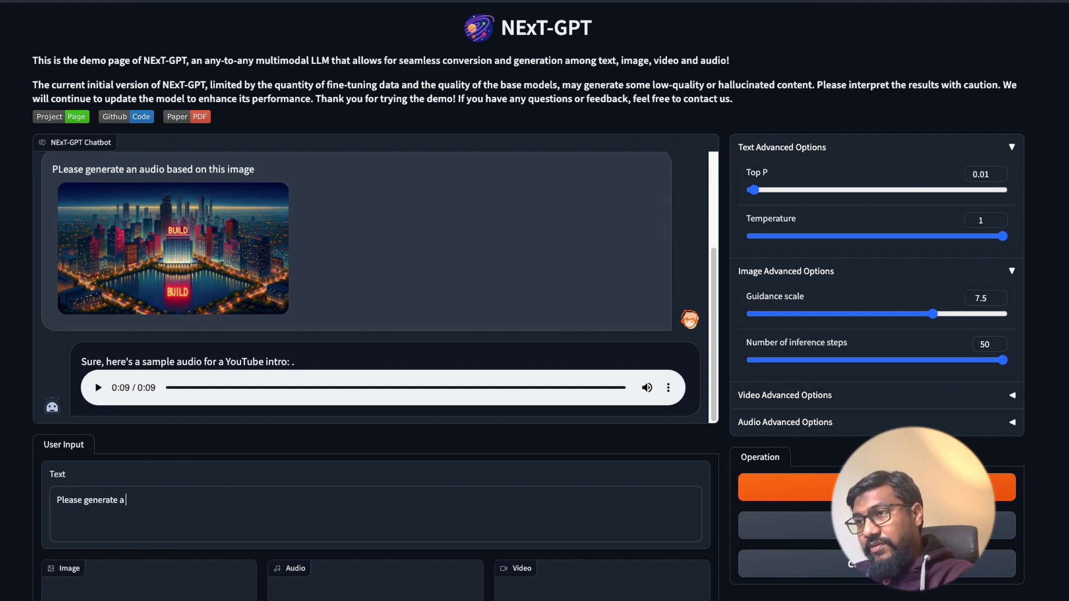
text(video based on thi)
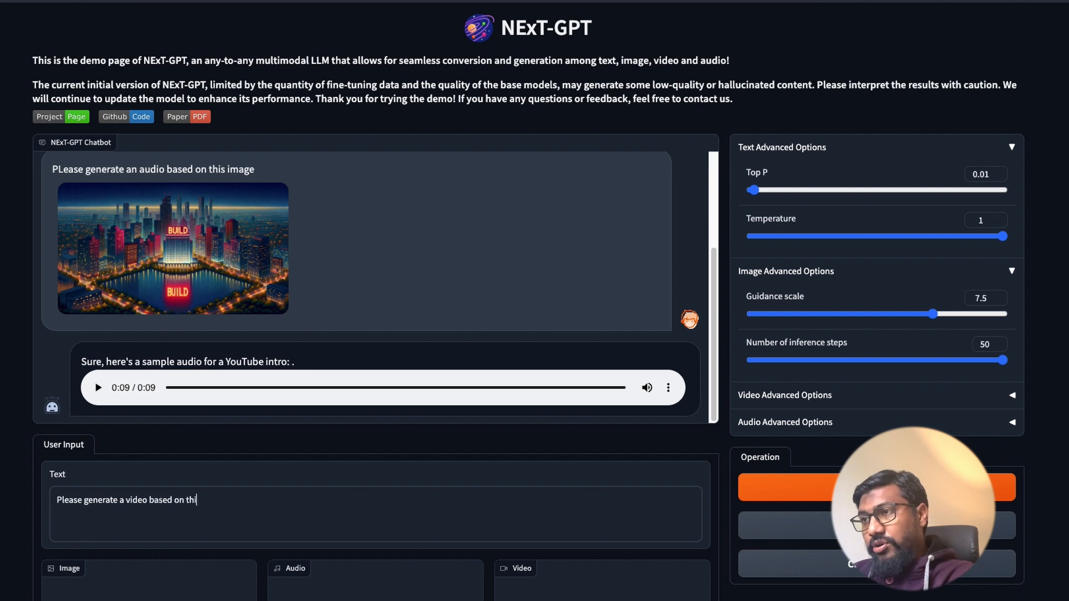
text(s image?)
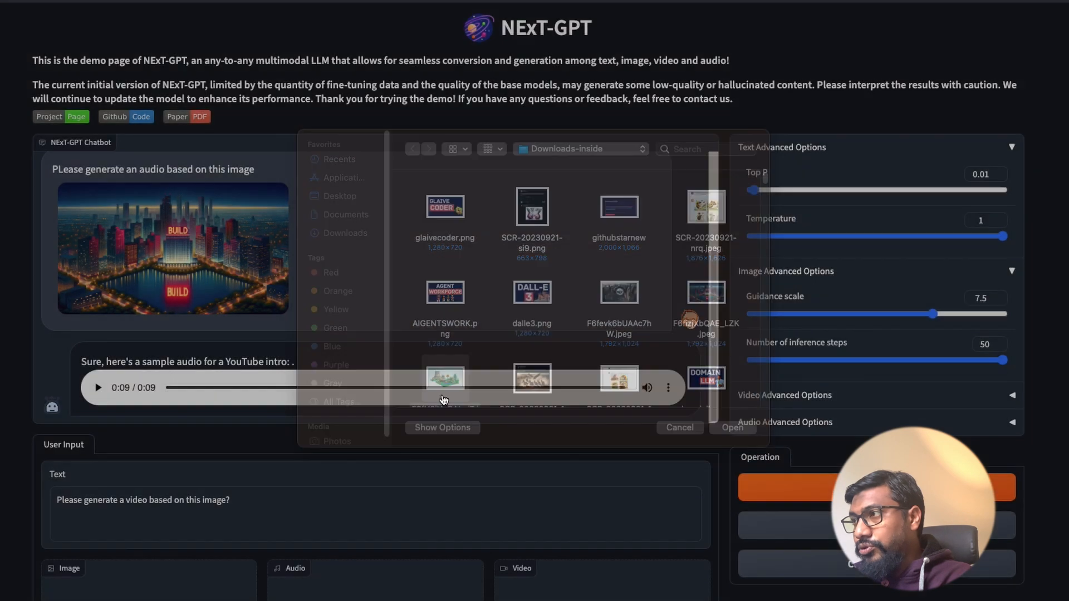
click(679, 428)
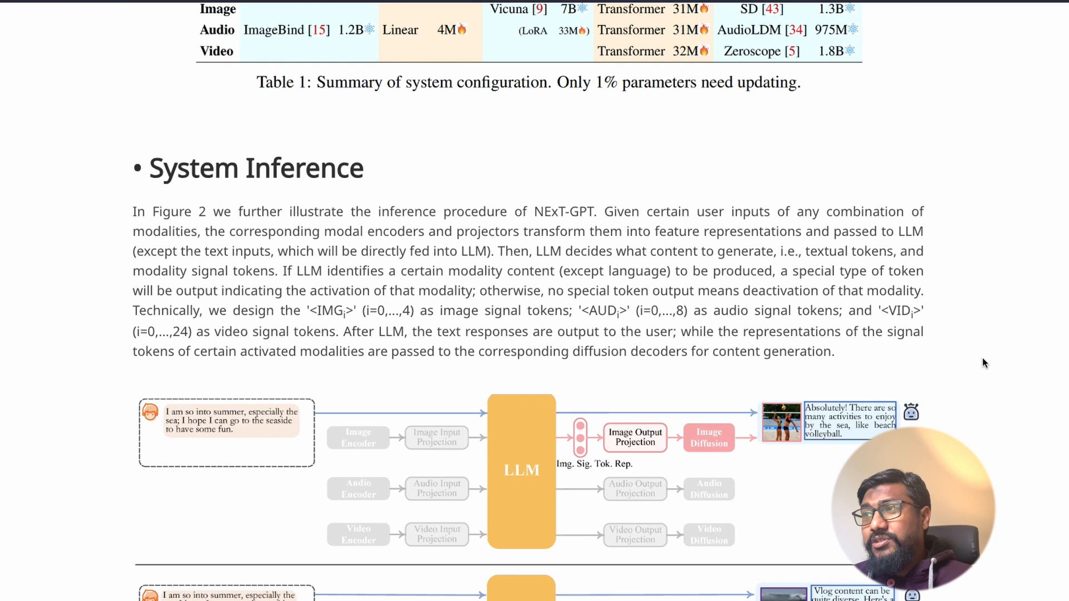
Scroll the project page through the System Inference text and its Figure 2 conversation diagrams.
scroll(down, 3)
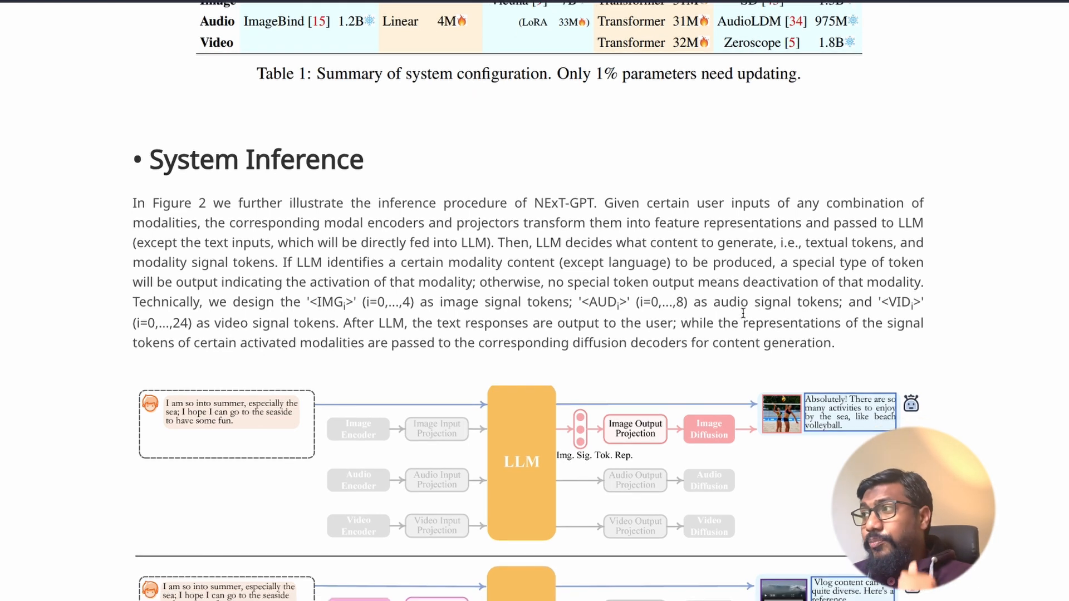
scroll(down, 3)
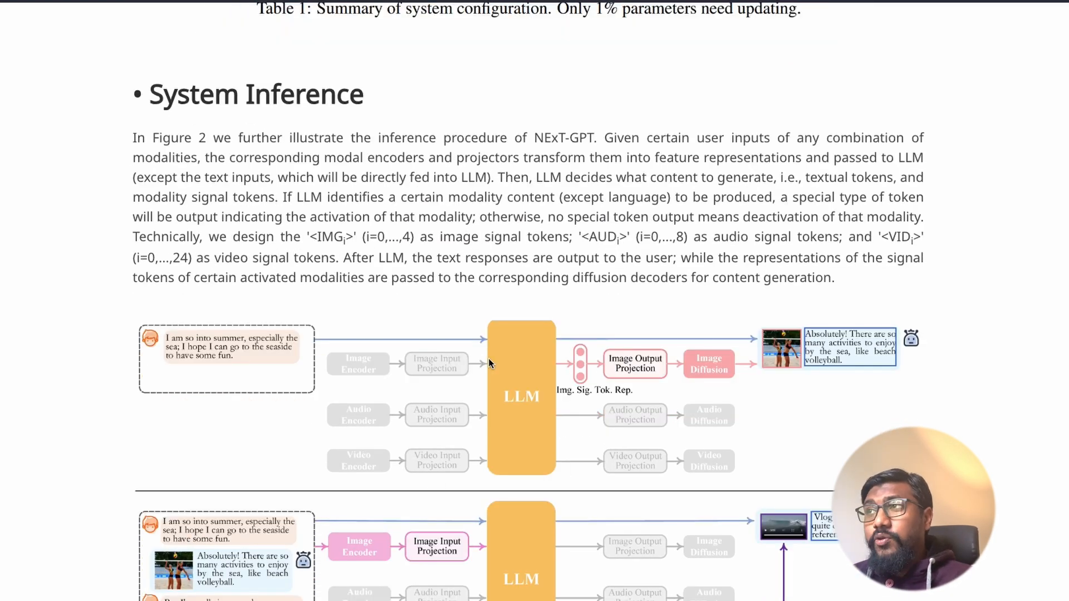
scroll(down, 3)
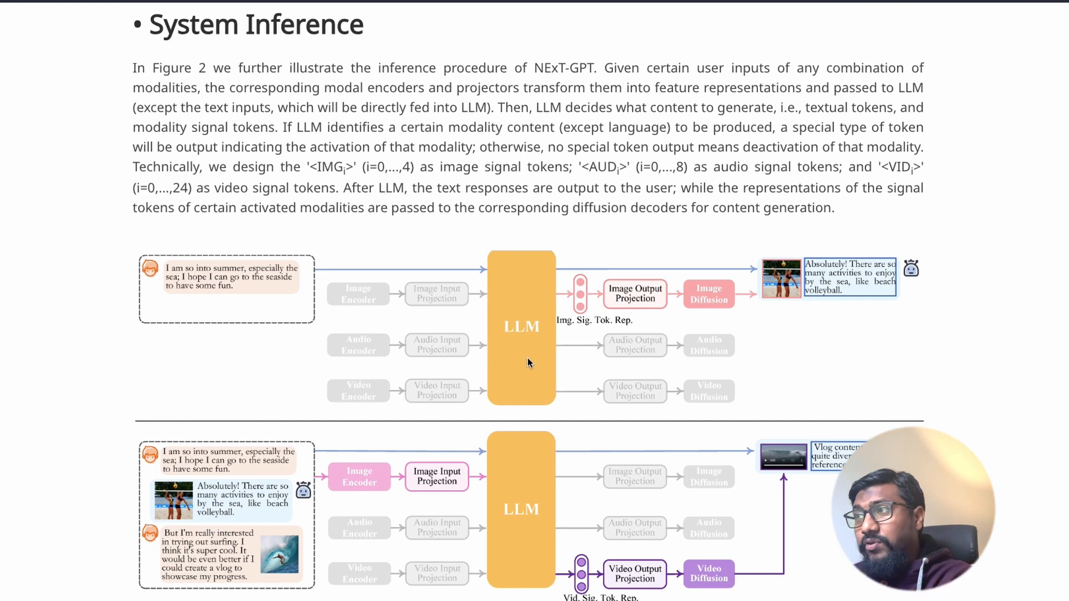
scroll(down, 3)
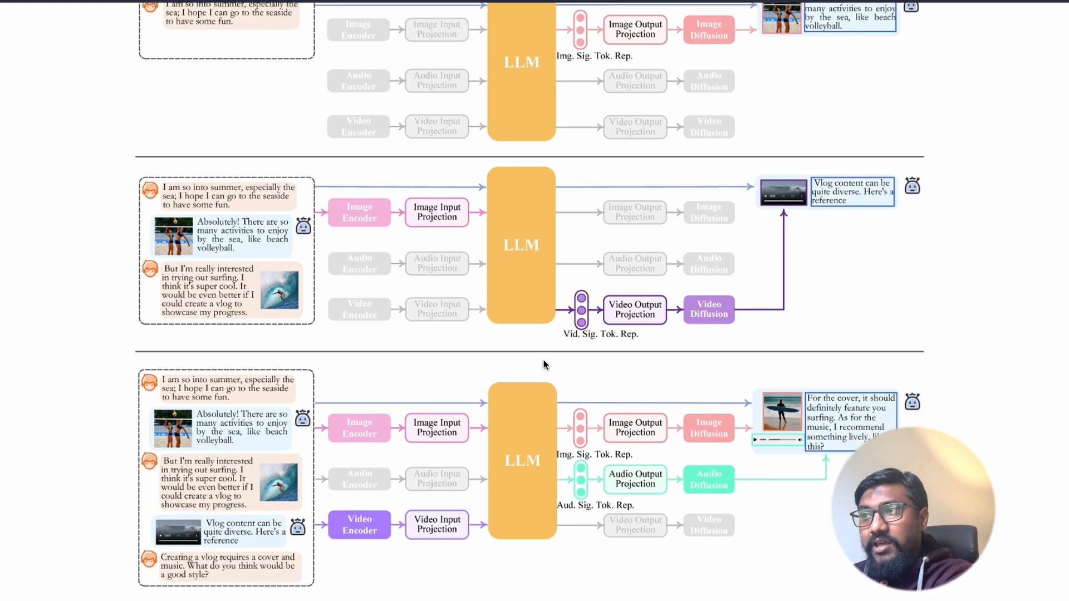
scroll(down, 3)
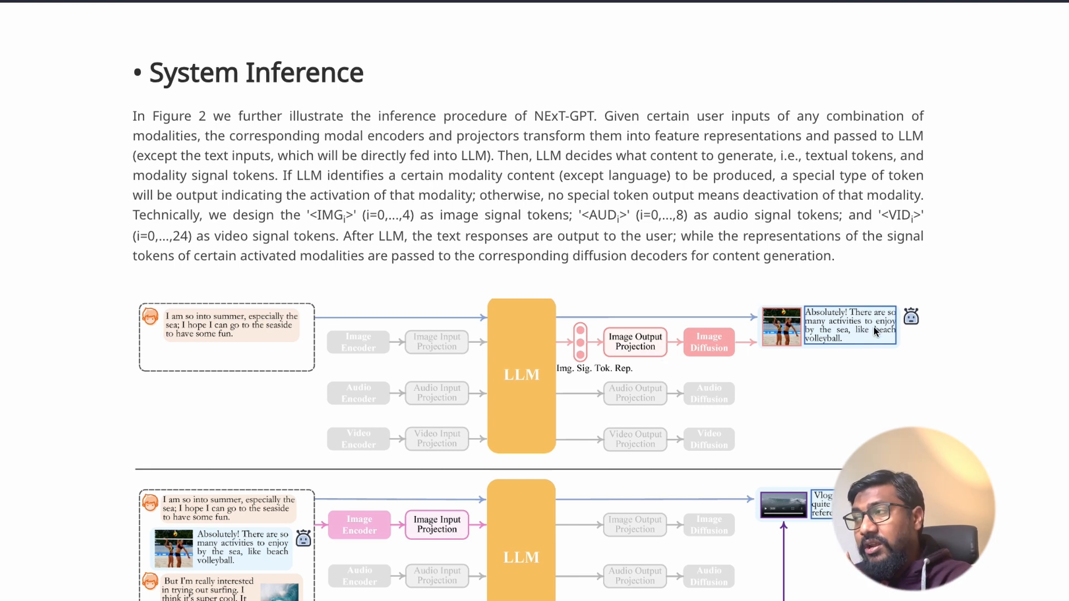
scroll(down, 3)
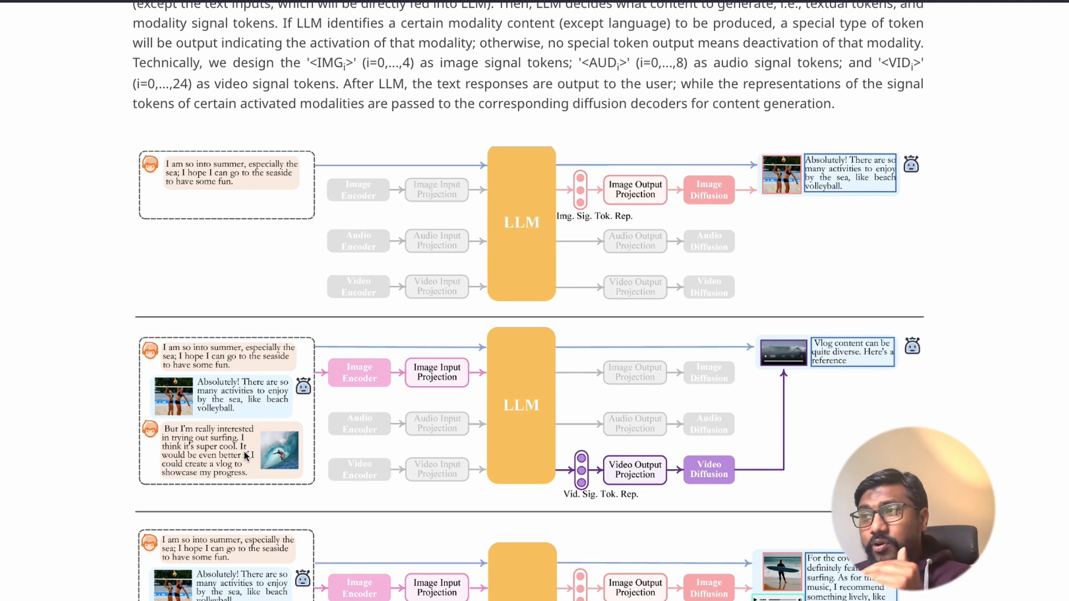
mouse_move(546, 432)
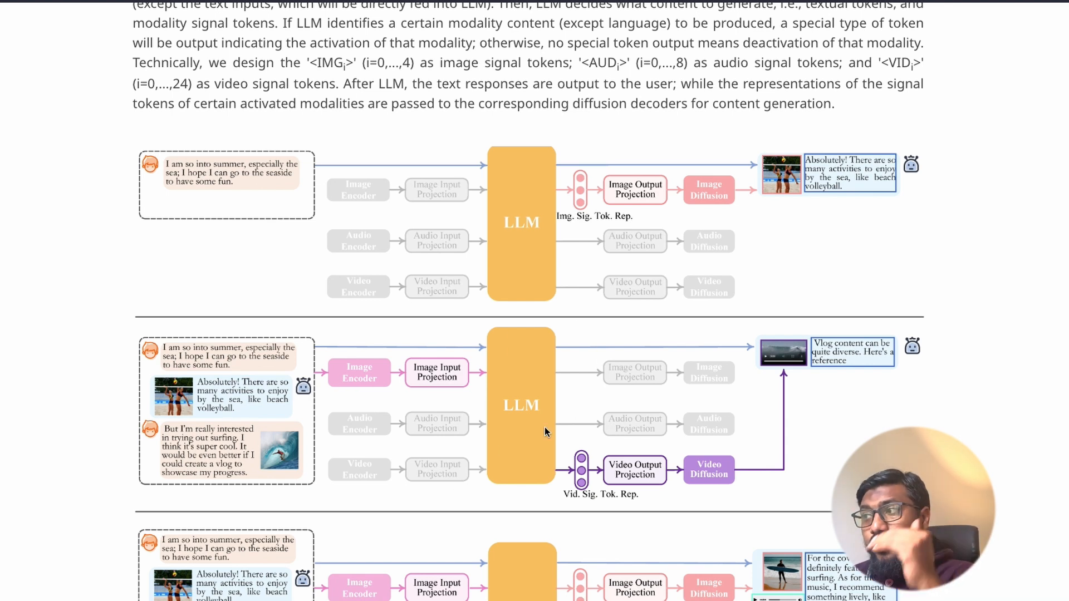
mouse_move(895, 326)
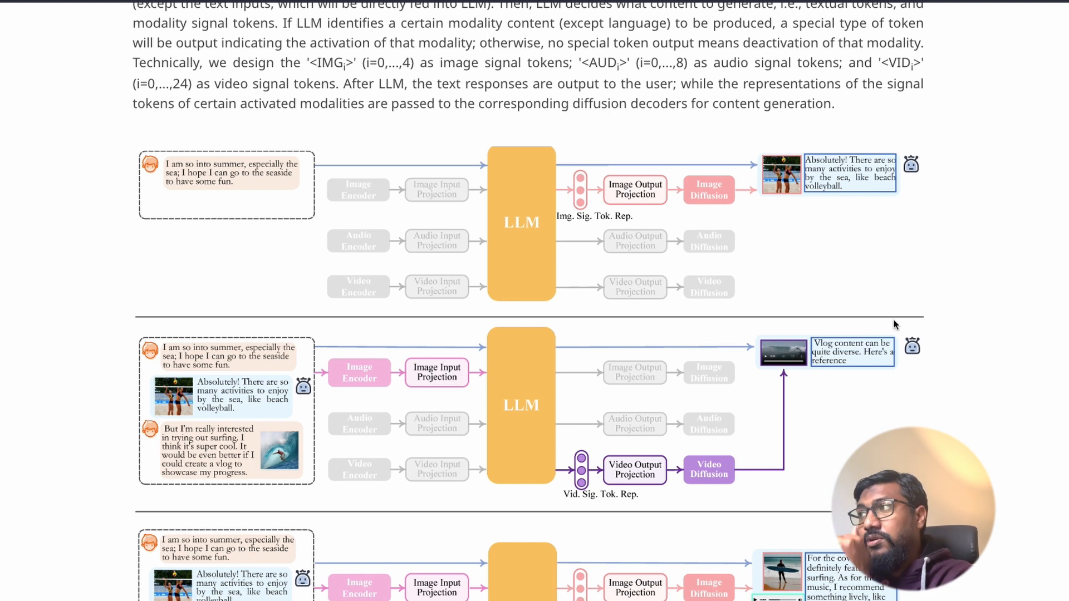
scroll(down, 3)
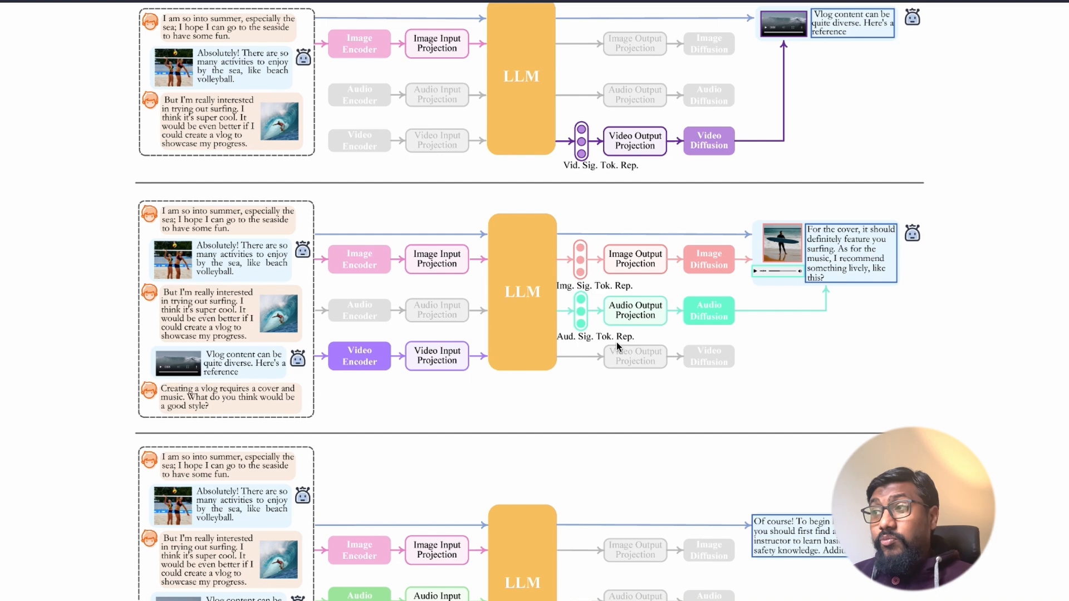
scroll(down, 3)
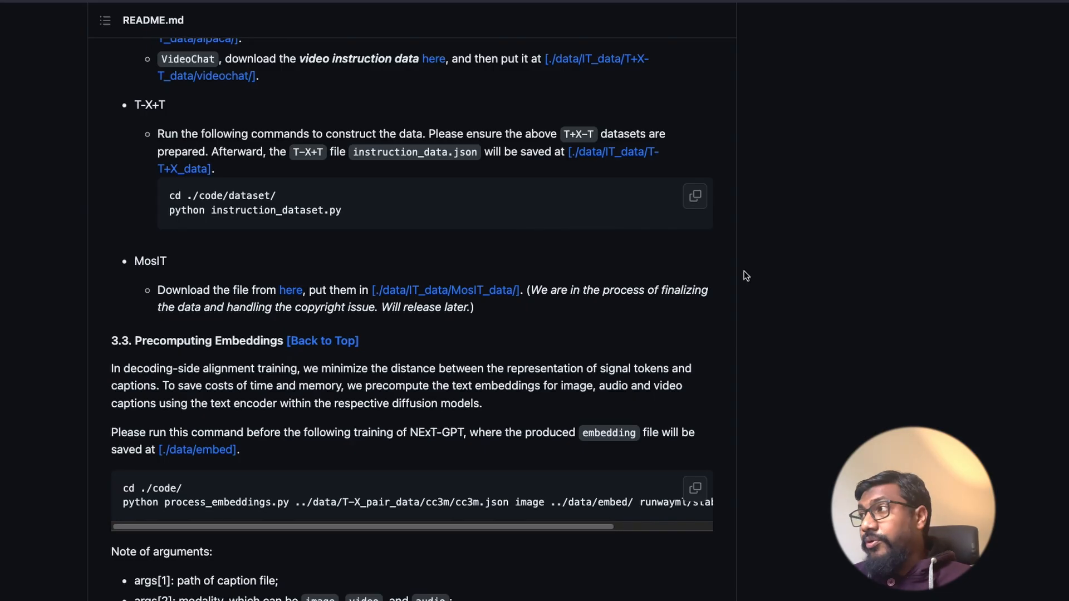
Scroll the GitHub README down to its example demo videos.
scroll(up, 3)
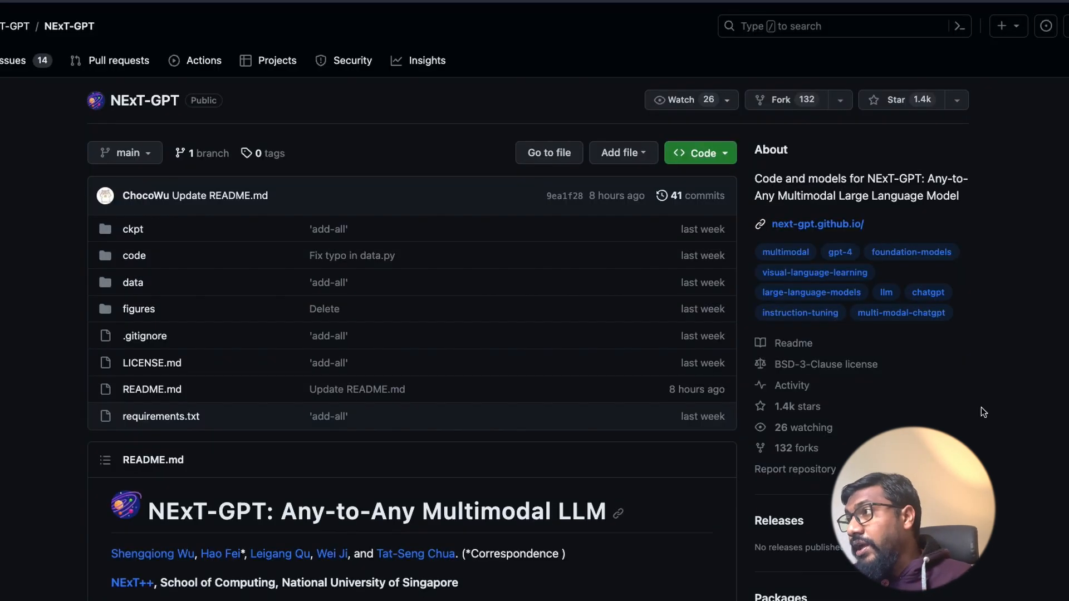
mouse_move(1017, 430)
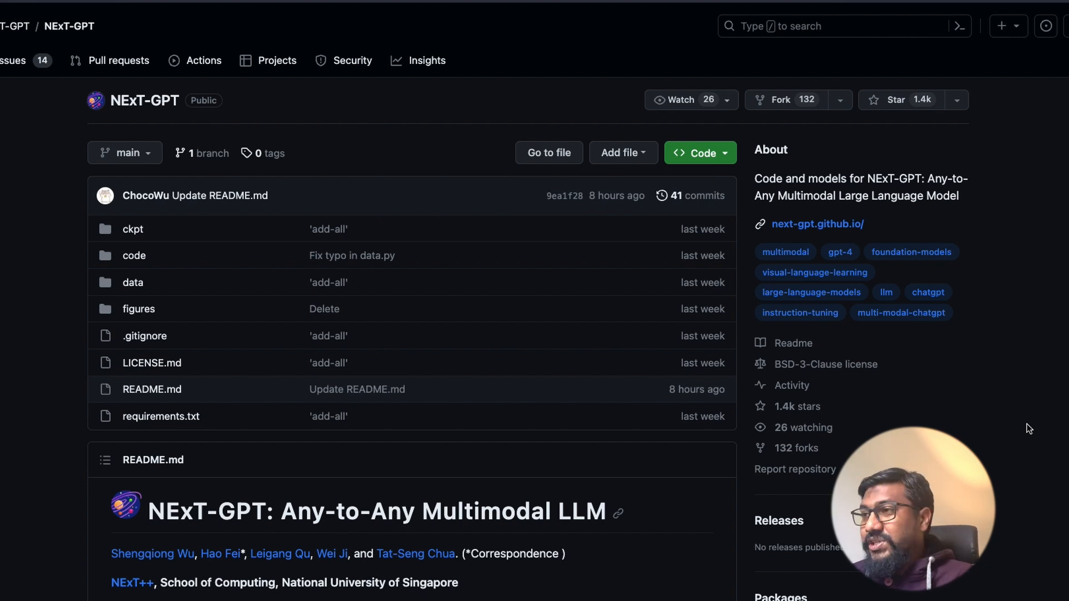
scroll(down, 3)
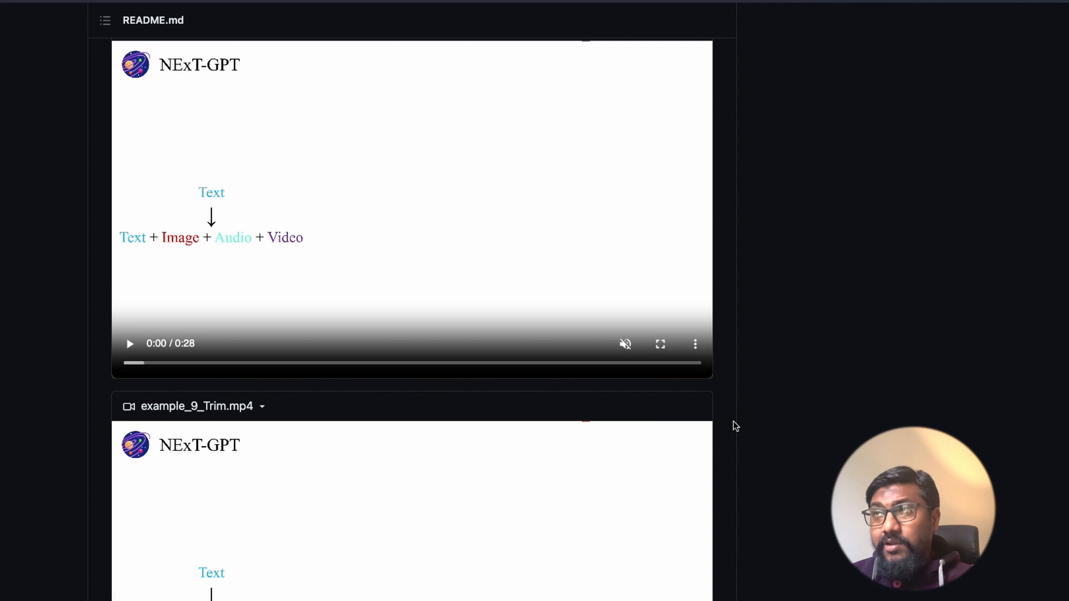
scroll(down, 3)
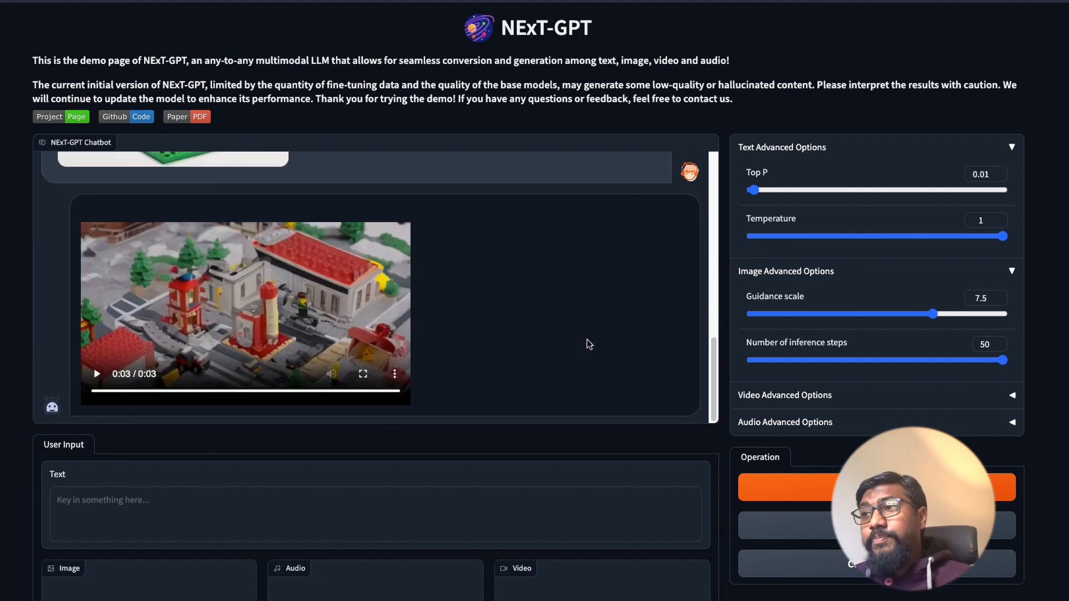
Play the generated 3-second Lego city video in the demo chat.
click(96, 374)
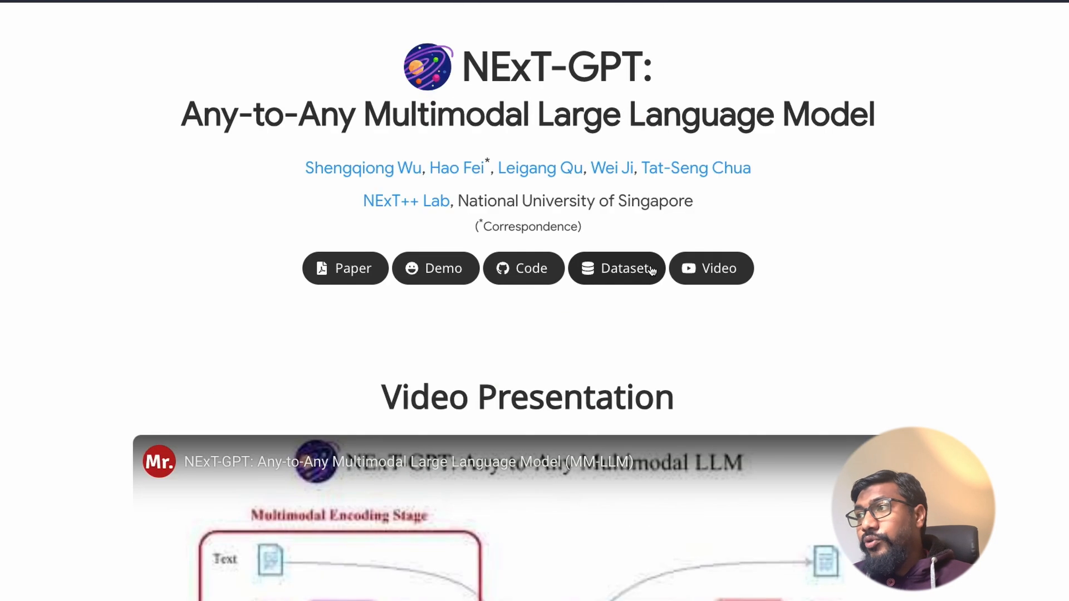
mouse_move(821, 315)
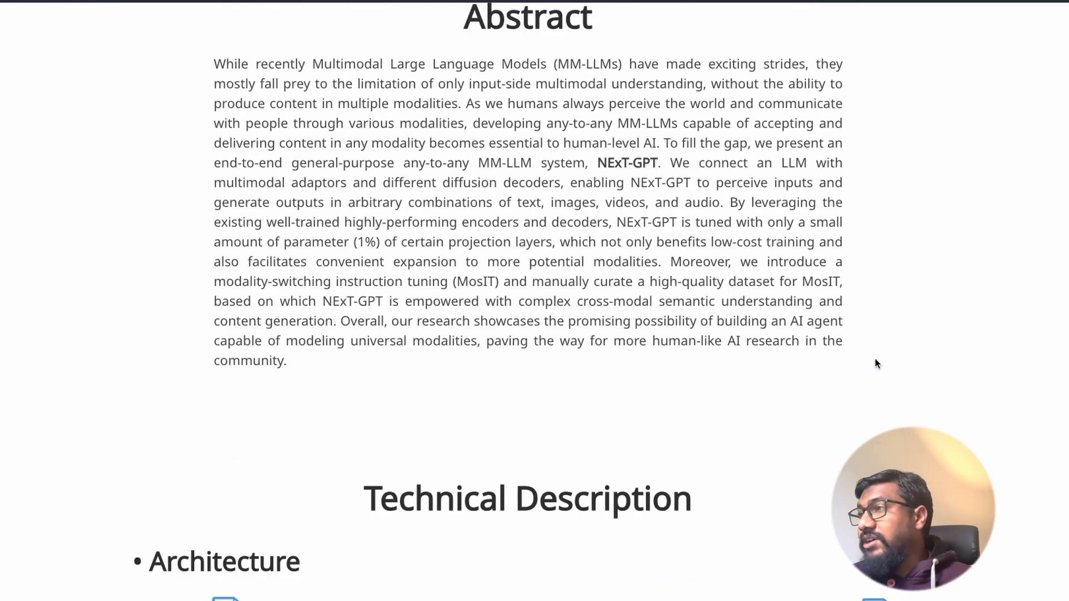
Scroll the project page past the Abstract to the Technical Description architecture diagram.
scroll(down, 3)
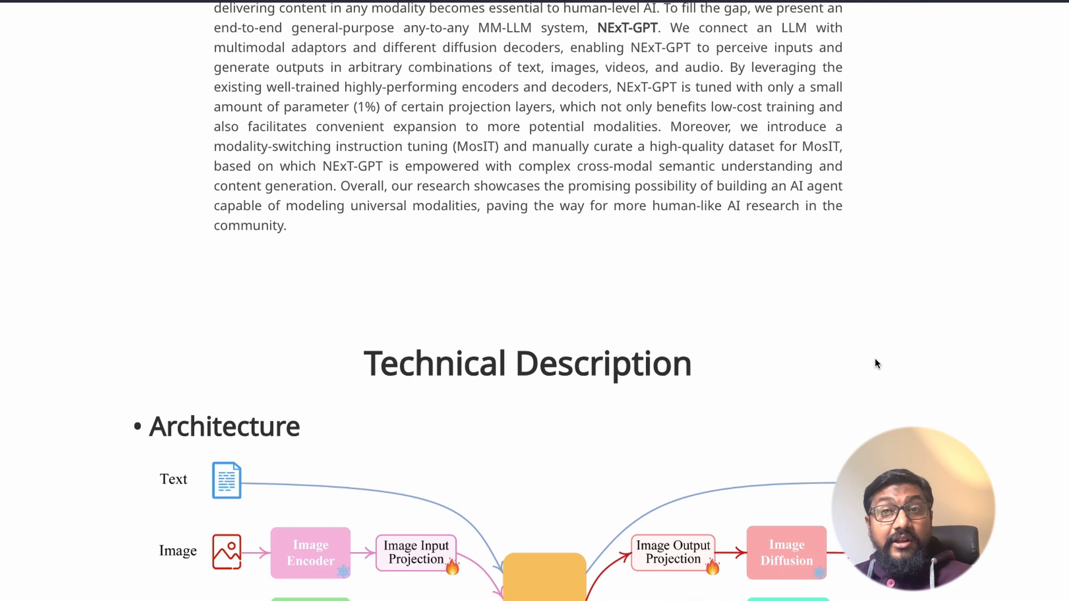